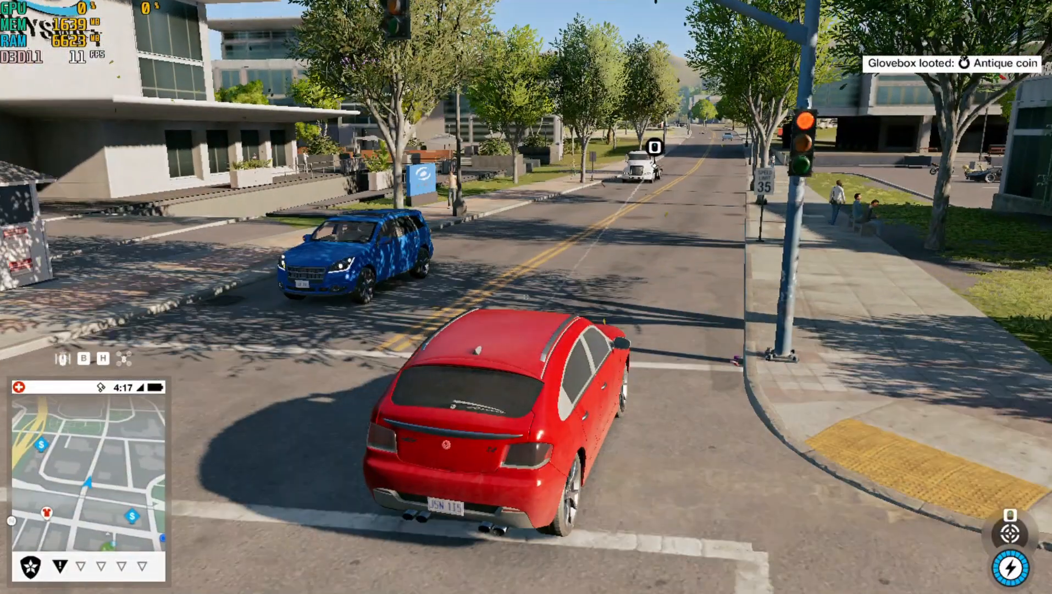
# Step: Quit Watch Dogs 2 and return to the Windows desktop
pyautogui.press('w')
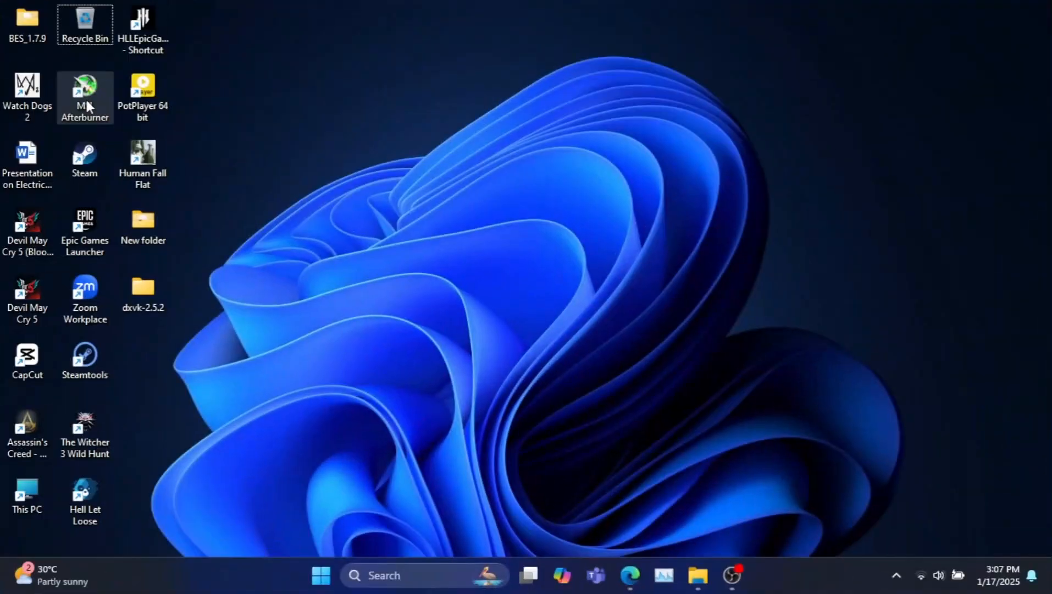
pyautogui.moveTo(84, 97)
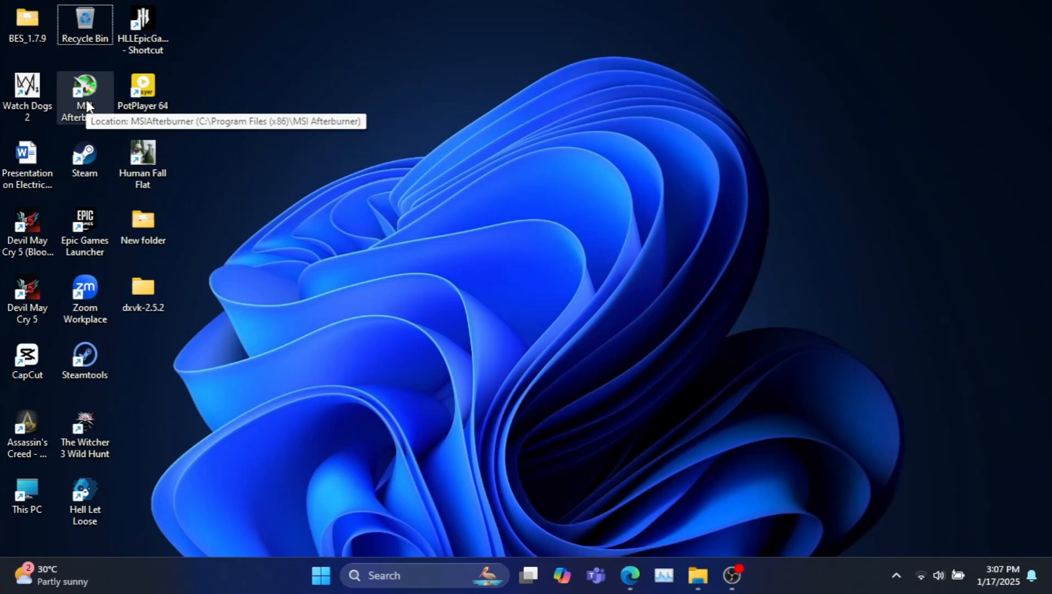
# Step: Launch MSI Afterburner from its desktop shortcut
pyautogui.doubleClick(85, 94)
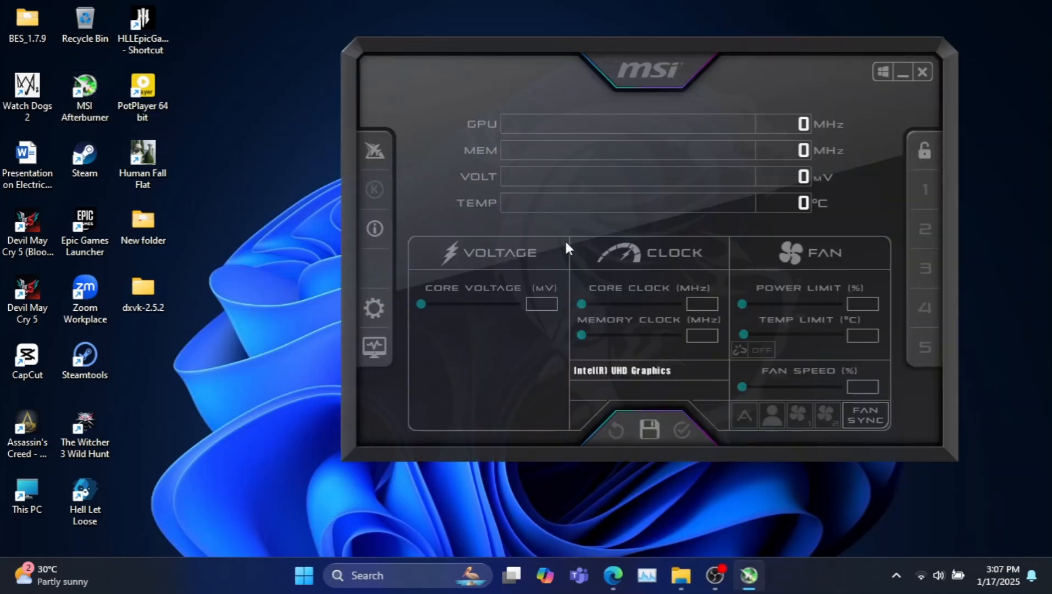
pyautogui.moveTo(1035, 168)
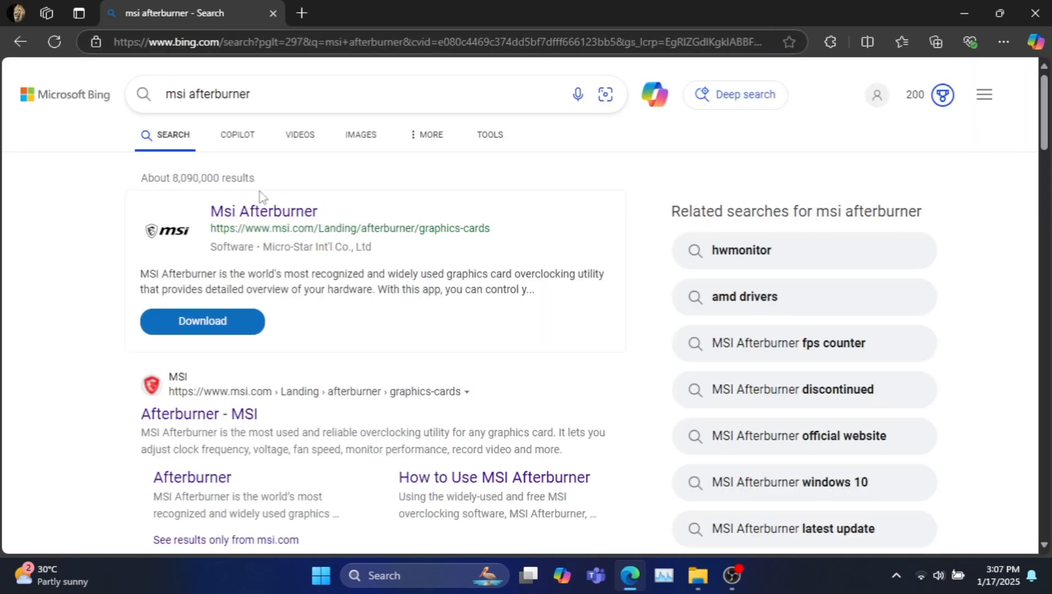
pyautogui.click(263, 211)
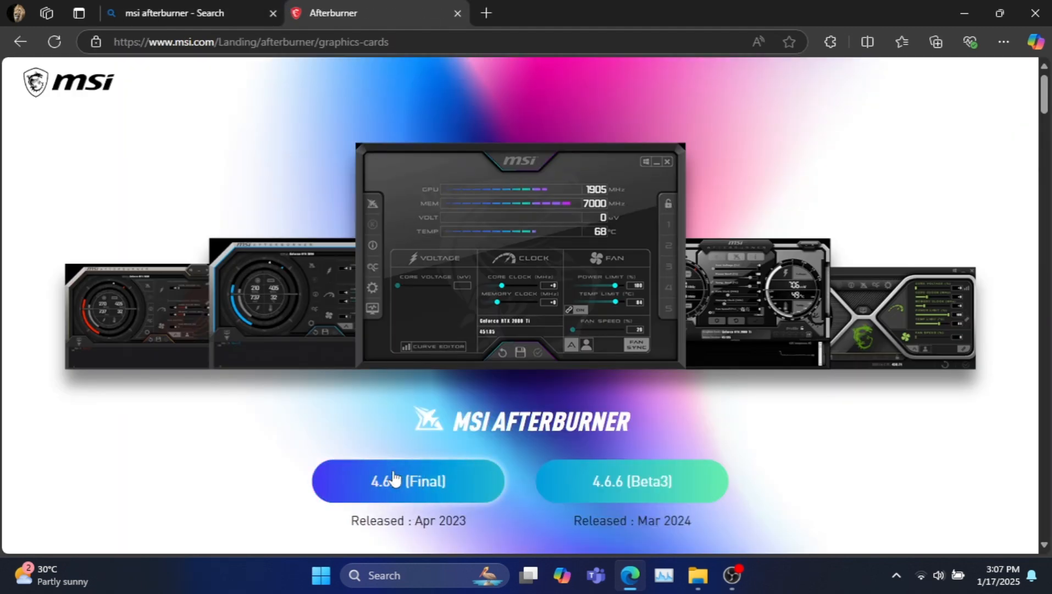
pyautogui.scroll(-3)
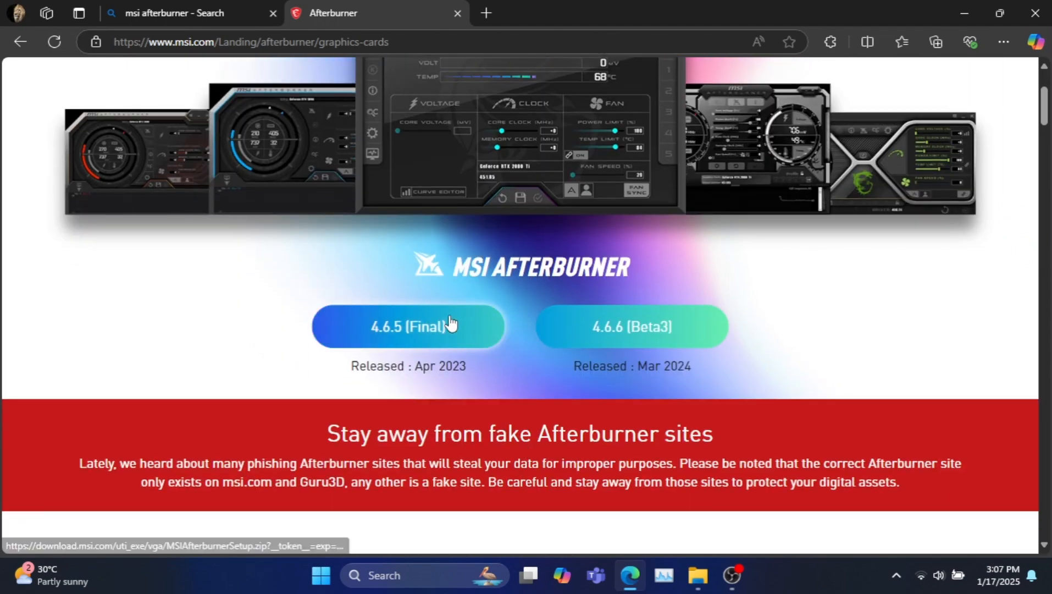
pyautogui.scroll(-3)
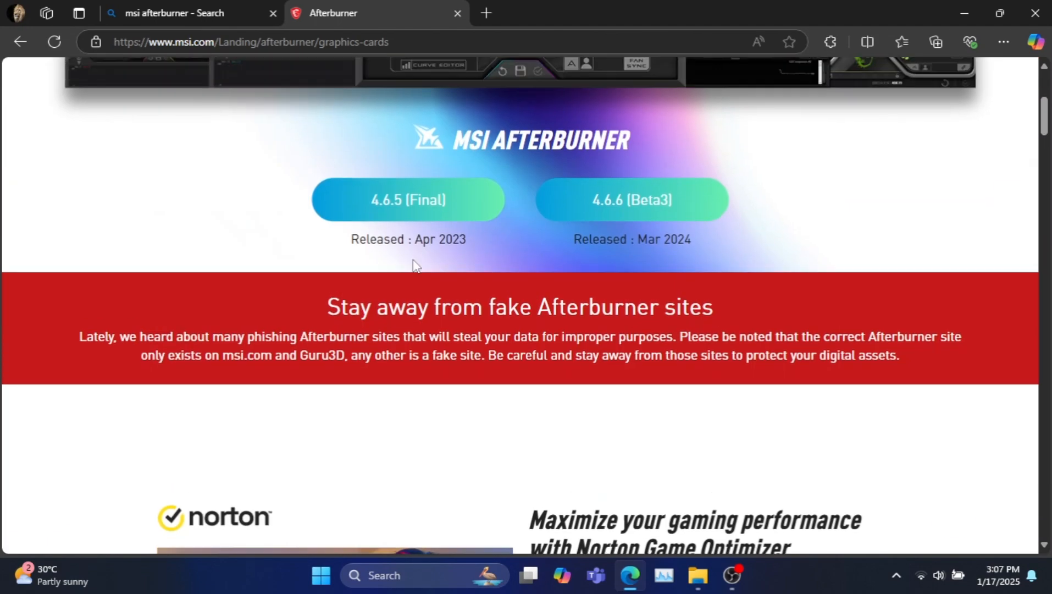
pyautogui.scroll(3)
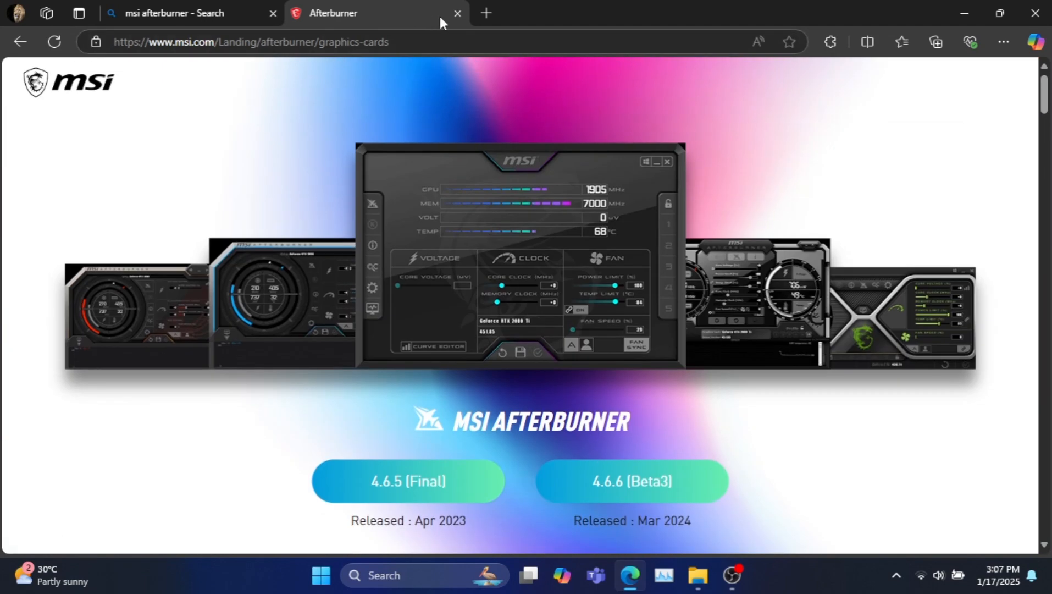
pyautogui.click(457, 13)
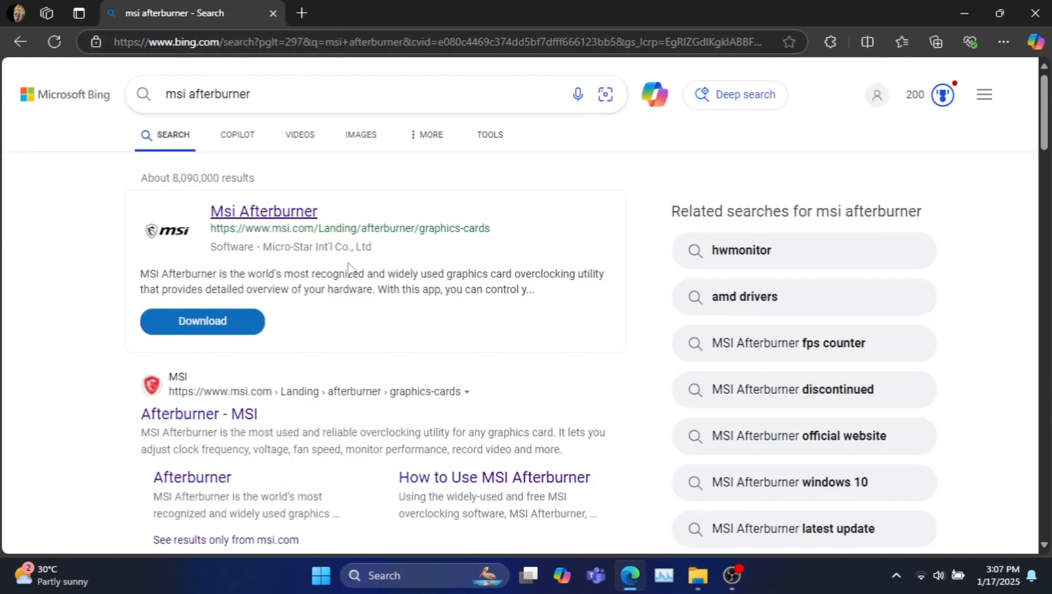
# Step: Search Bing for dxvk and go to the DXVK GitHub Releases page
pyautogui.click(436, 42)
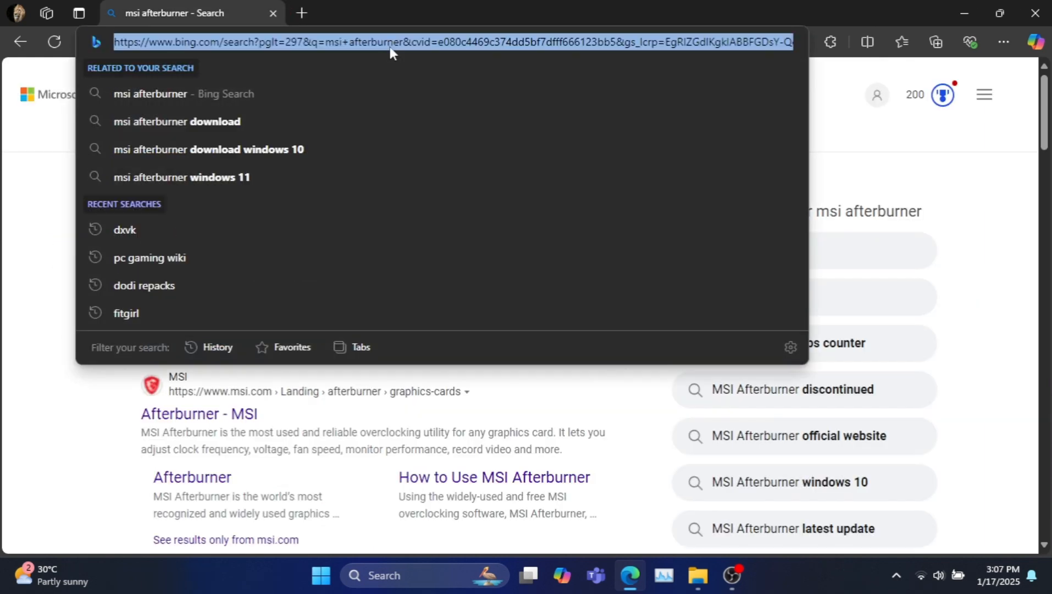
pyautogui.write('dxvk')
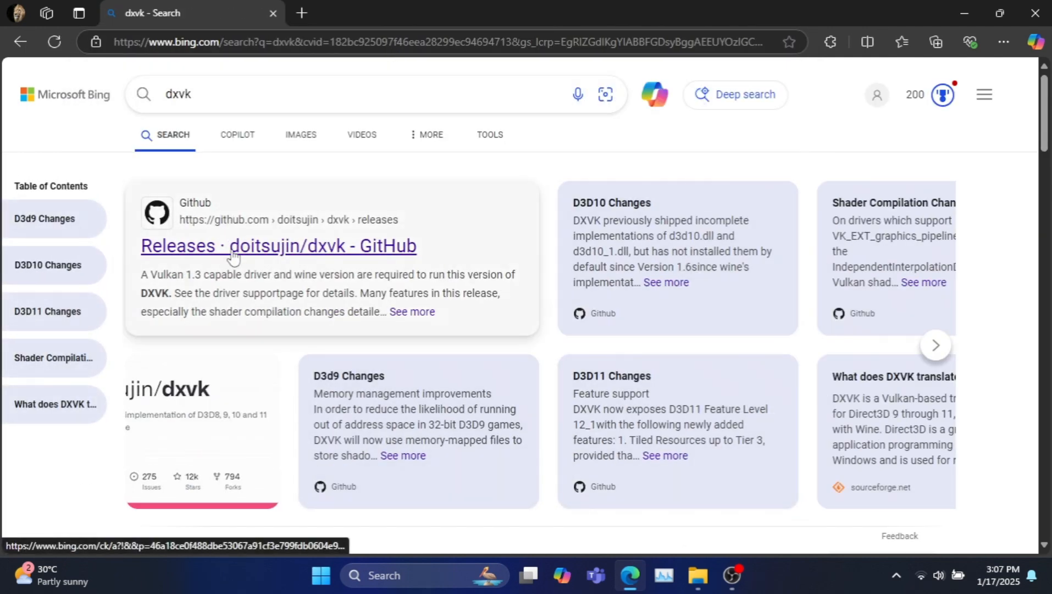
pyautogui.click(278, 246)
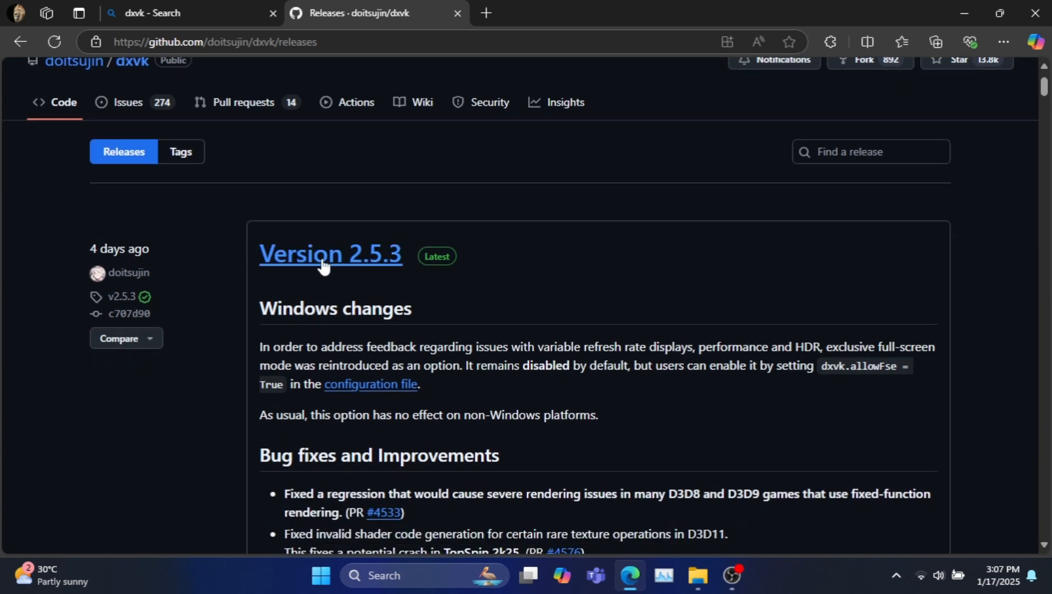
# Step: Download the dxvk-2.5.3.tar.gz asset from the Version 2.5.3 release
pyautogui.scroll(-3)
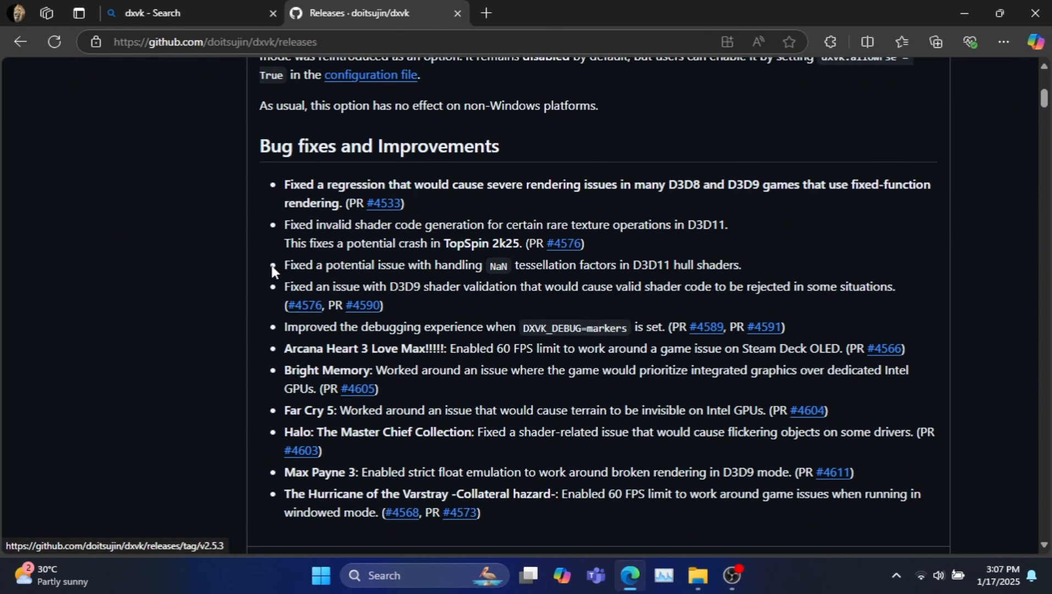
pyautogui.scroll(-3)
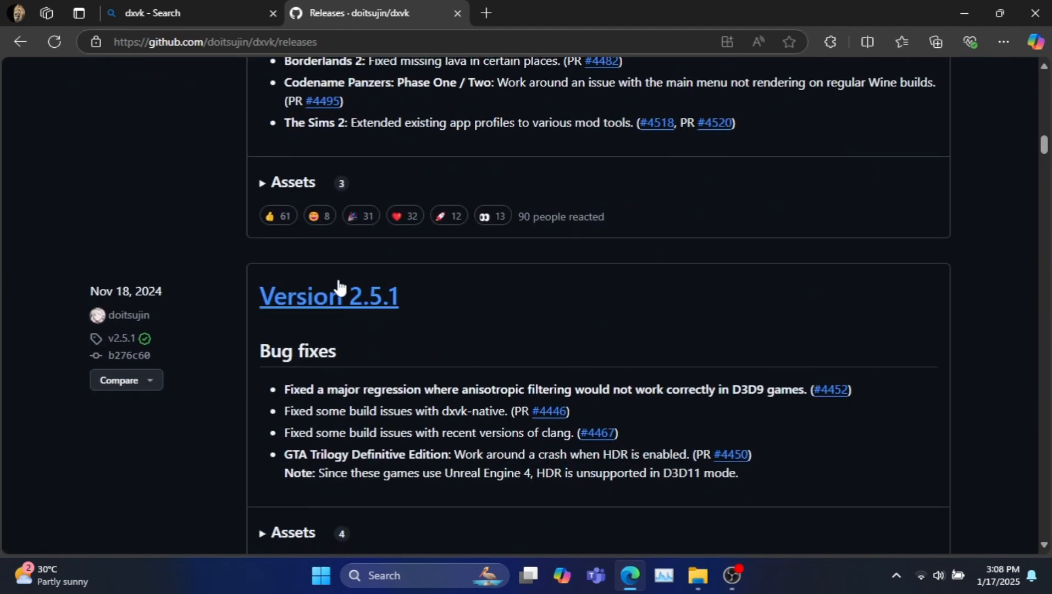
pyautogui.scroll(-3)
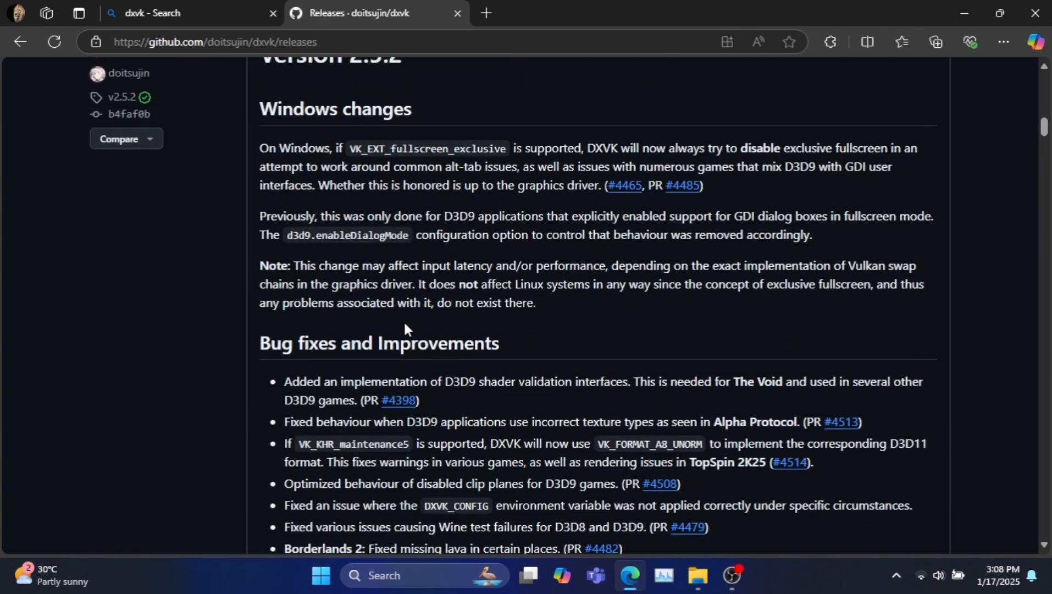
pyautogui.scroll(3)
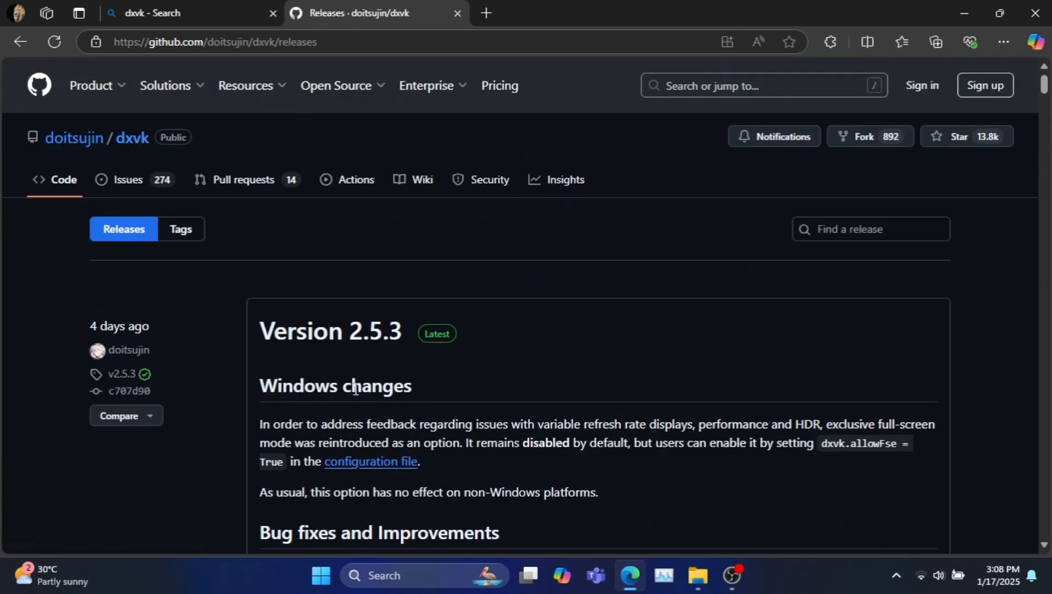
pyautogui.scroll(-3)
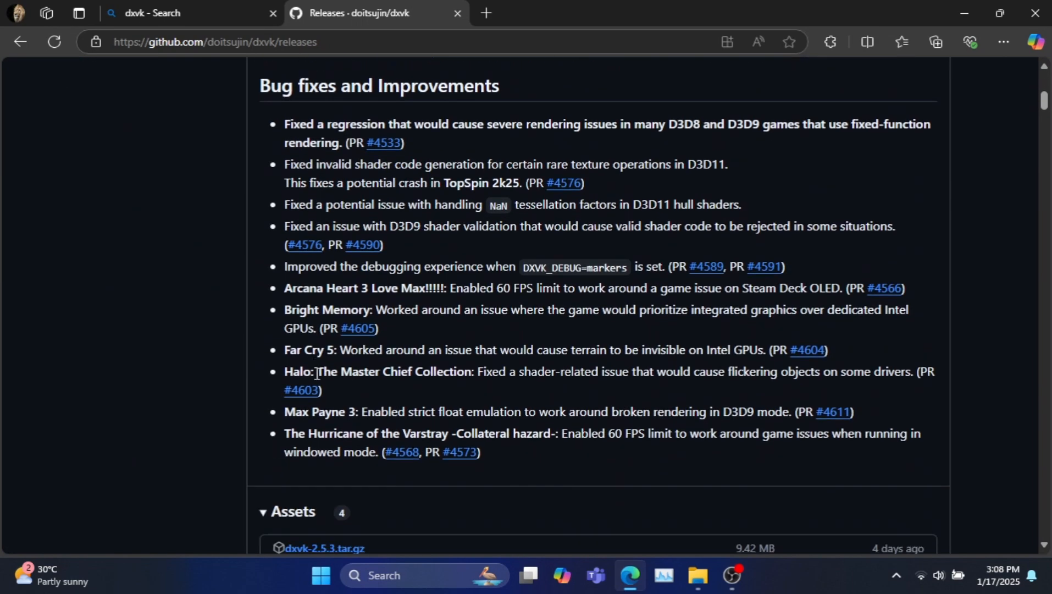
pyautogui.scroll(-3)
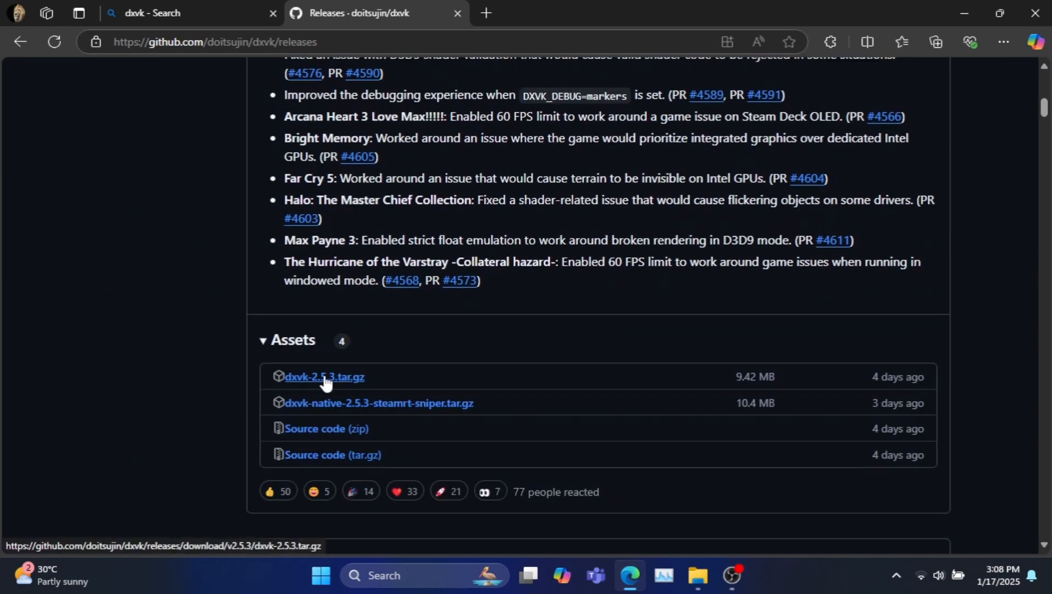
pyautogui.click(325, 376)
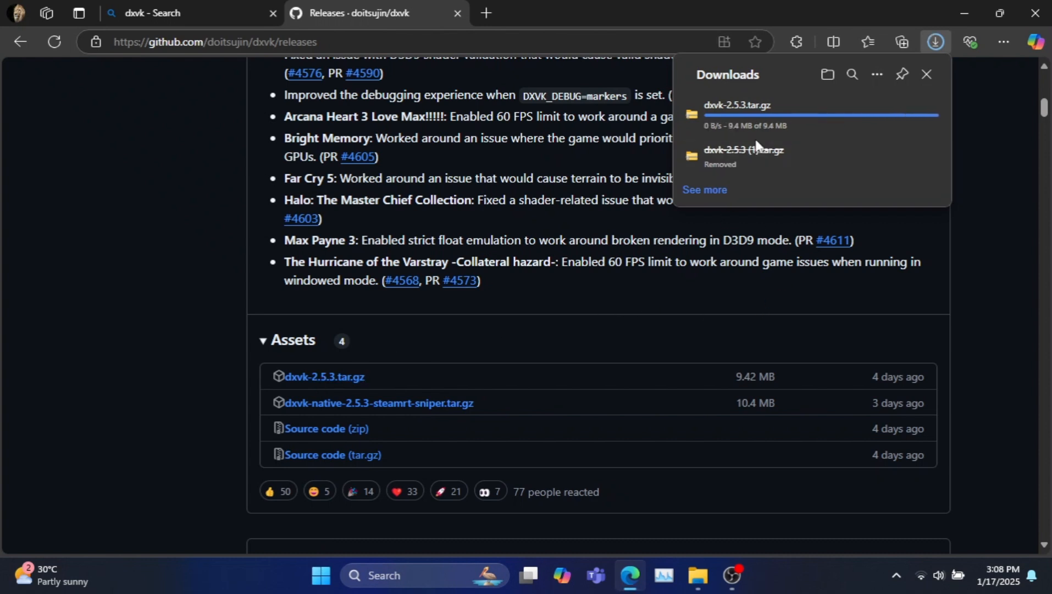
# Step: Show the downloaded archive's dxvk-2.5.3 folder with its x32 and x64 subfolders, then return to Edge
pyautogui.click(698, 576)
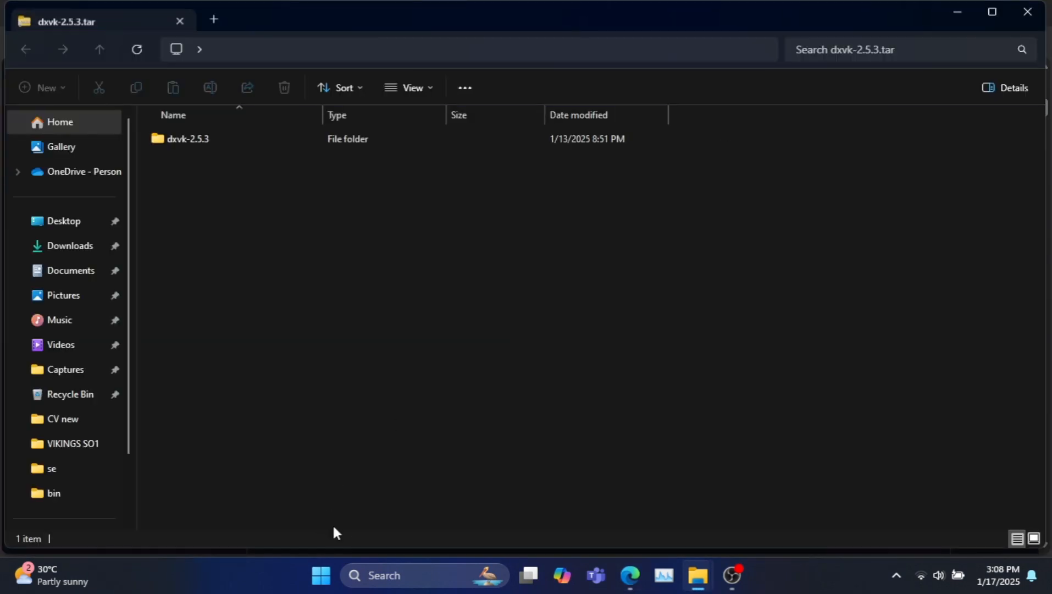
pyautogui.doubleClick(188, 138)
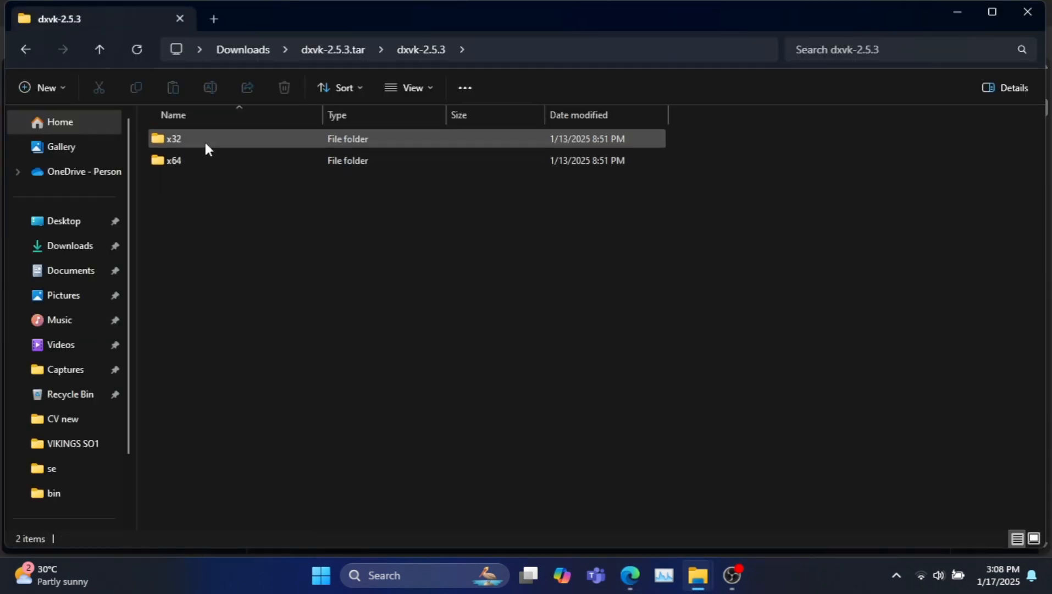
pyautogui.click(240, 252)
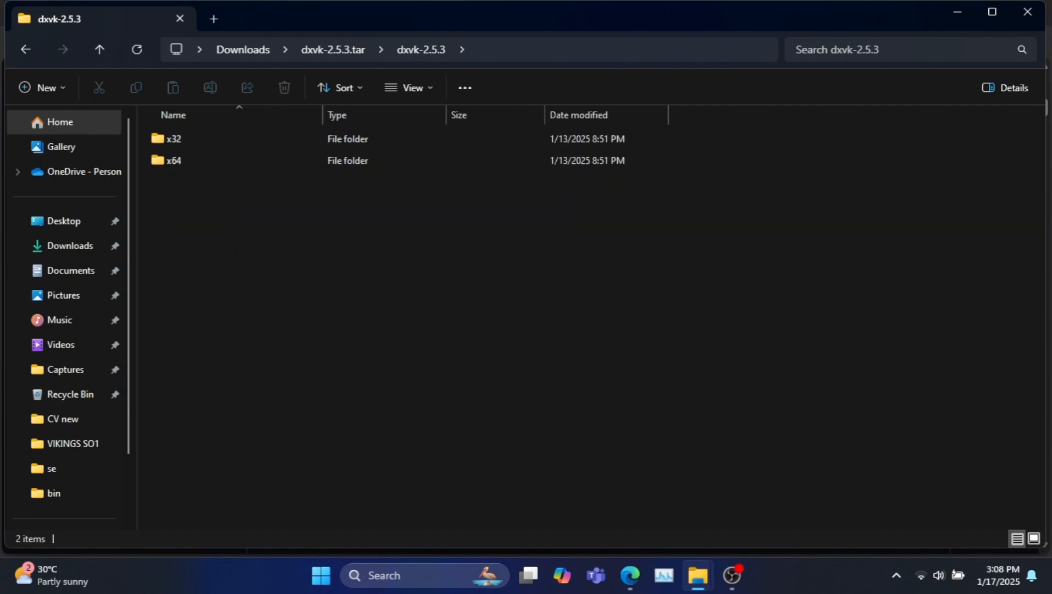
pyautogui.click(629, 576)
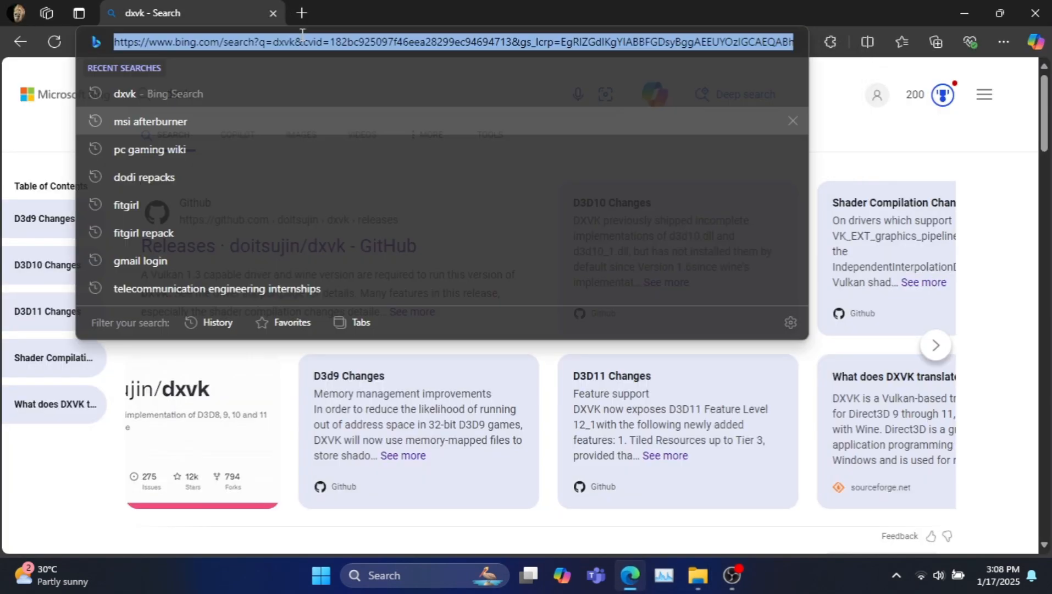
# Step: Search Bing for pc gaming wiki, then find and open the Watch Dogs 2 article there
pyautogui.write('pcgamingwiki.com/wiki/Home')
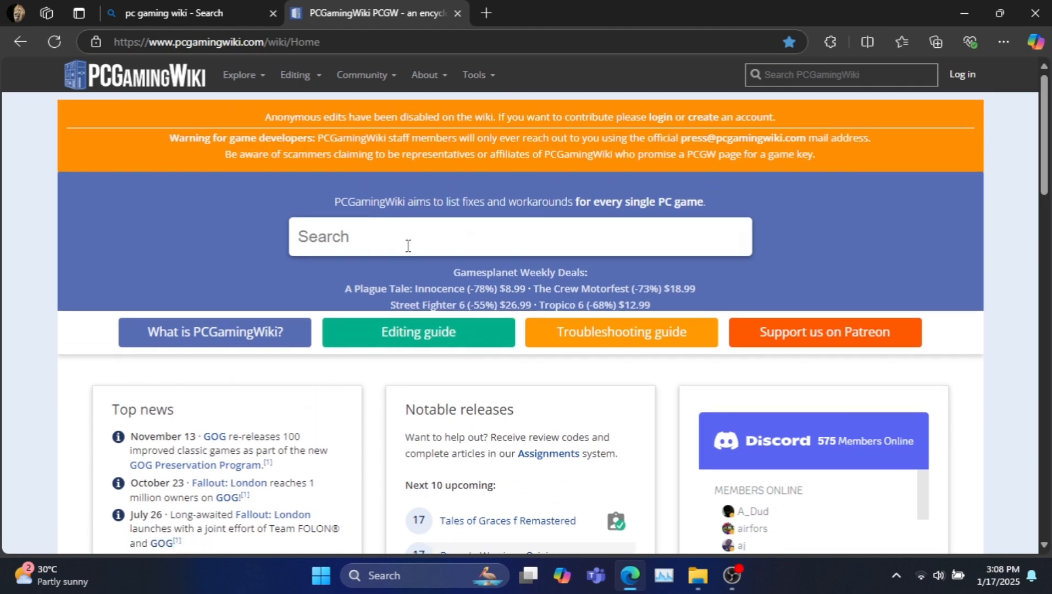
pyautogui.write('watch')
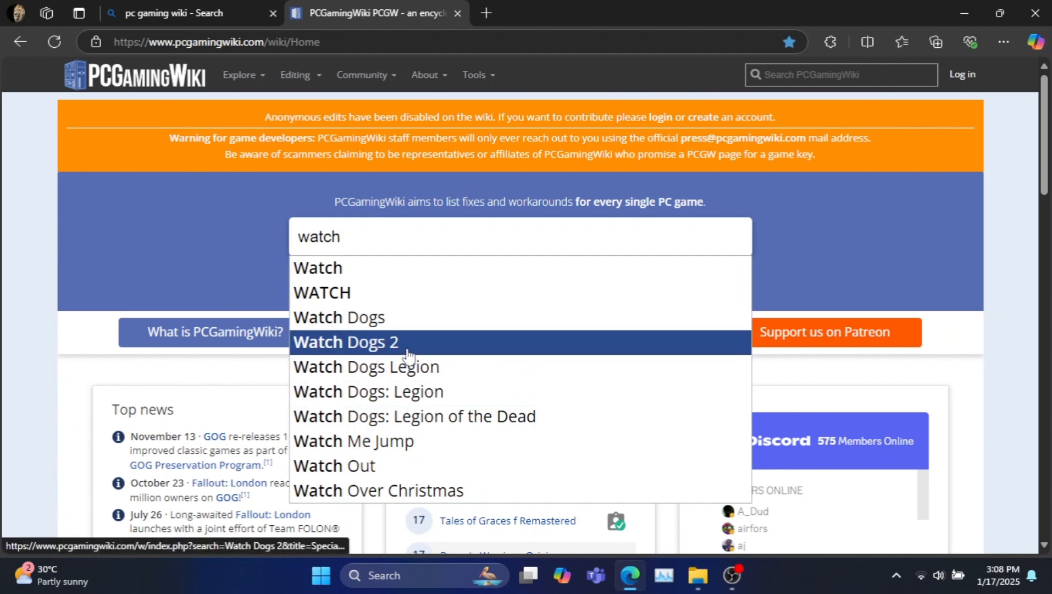
pyautogui.click(346, 342)
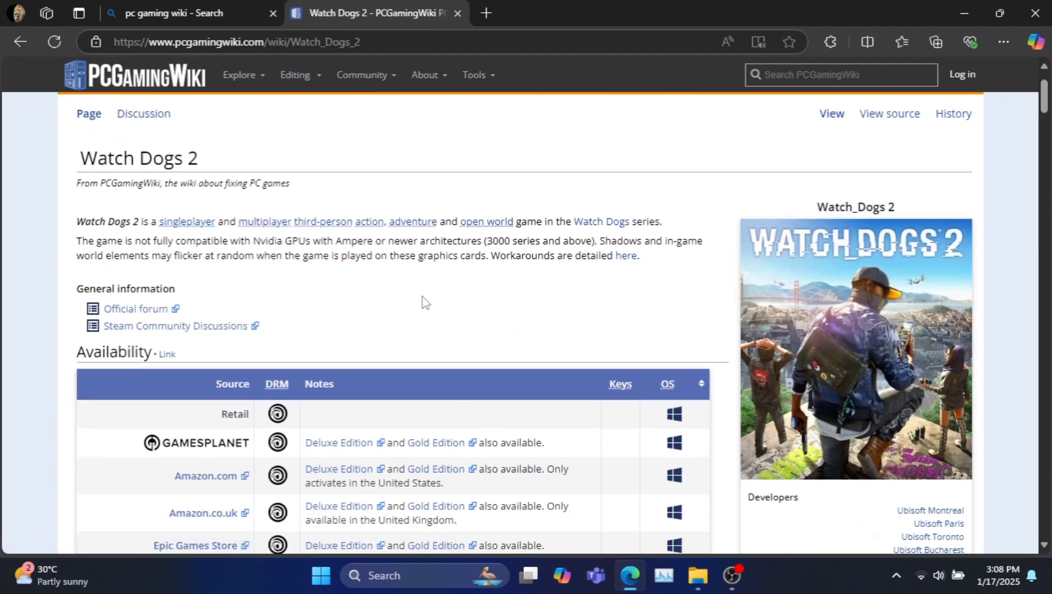
# Step: Scroll the Watch Dogs 2 article down to the API table showing Direct3D 11 and a 64-bit executable
pyautogui.scroll(-3)
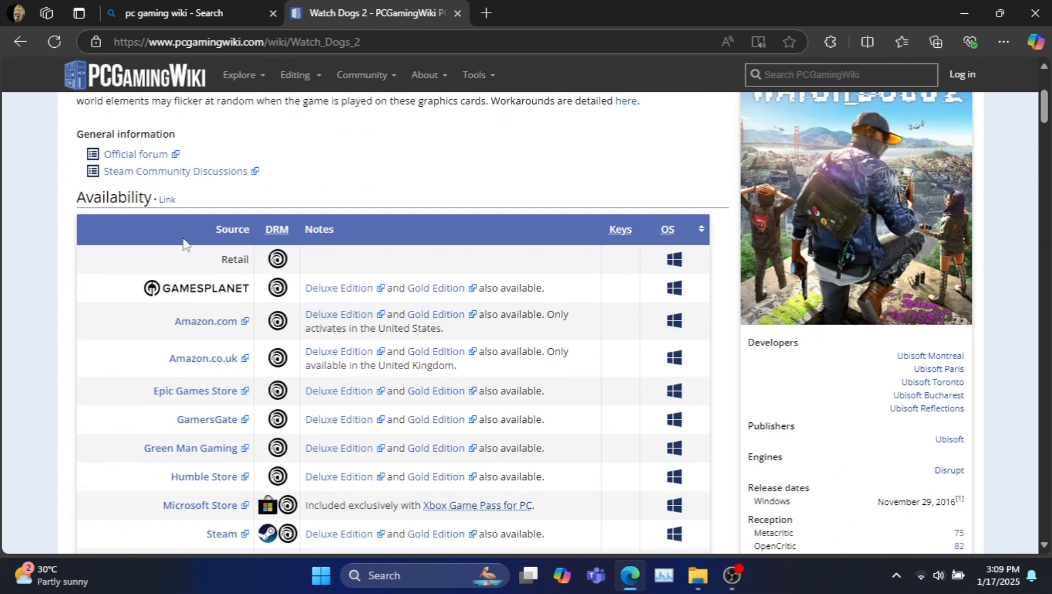
pyautogui.scroll(-3)
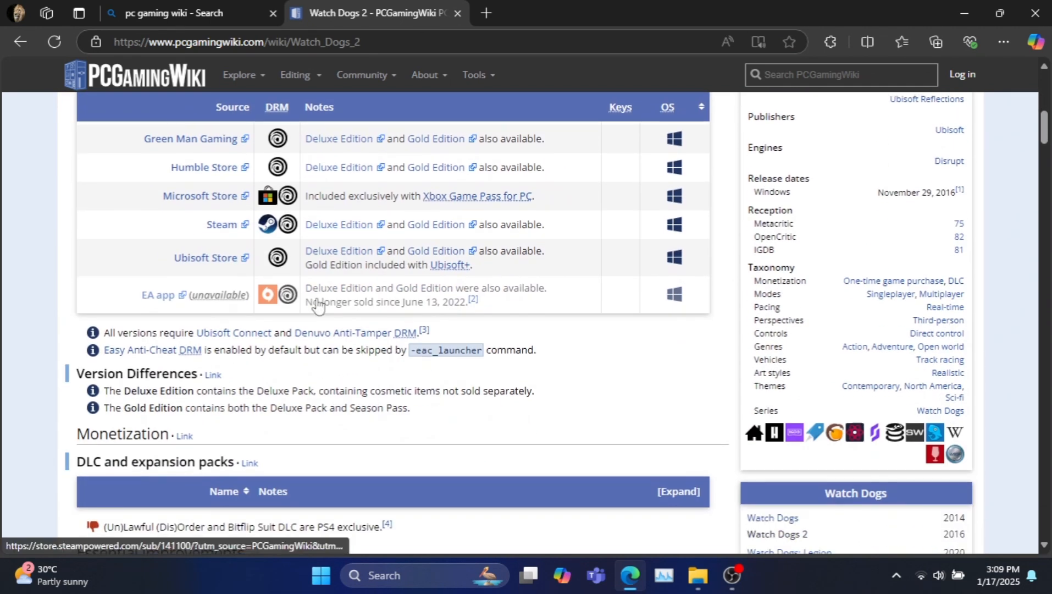
pyautogui.scroll(-3)
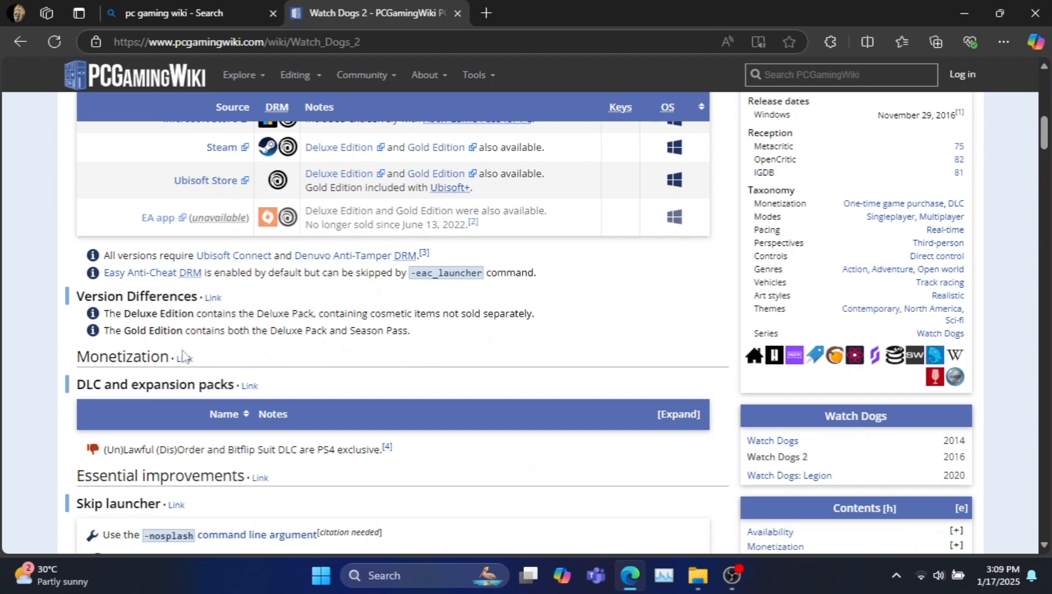
pyautogui.scroll(-3)
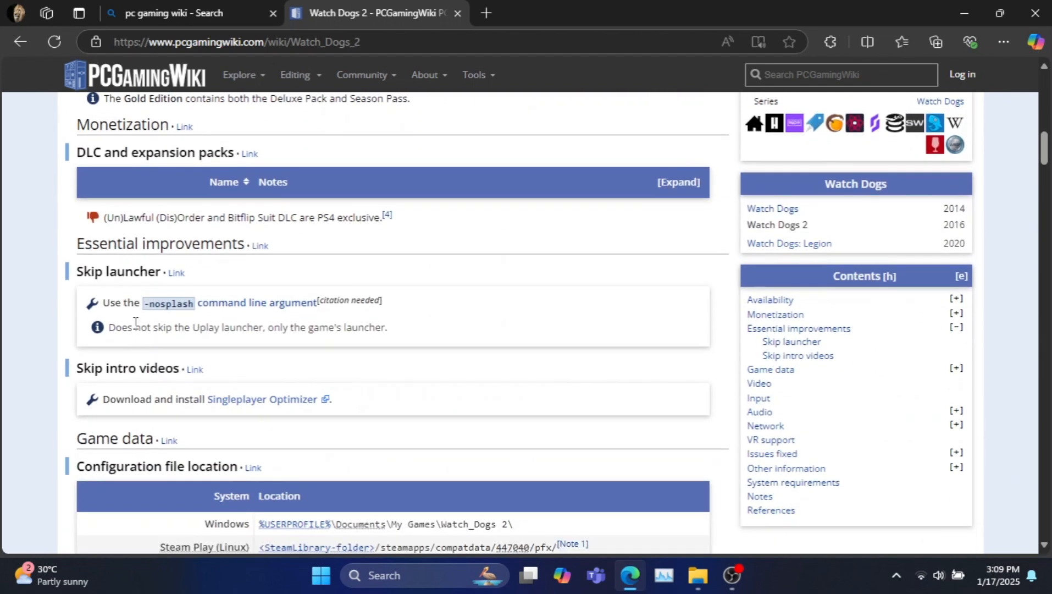
pyautogui.scroll(-3)
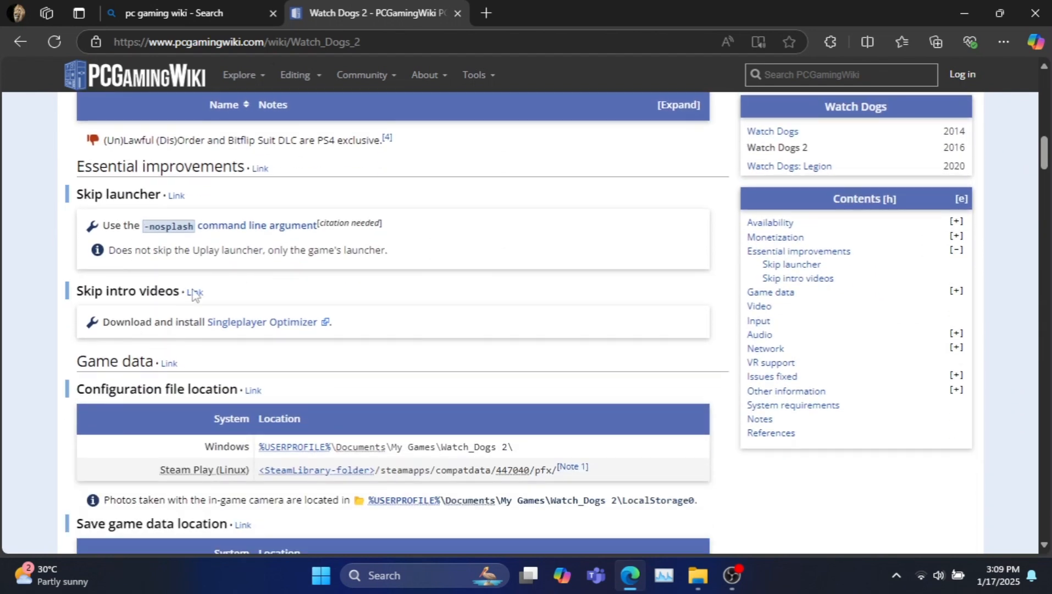
pyautogui.scroll(-3)
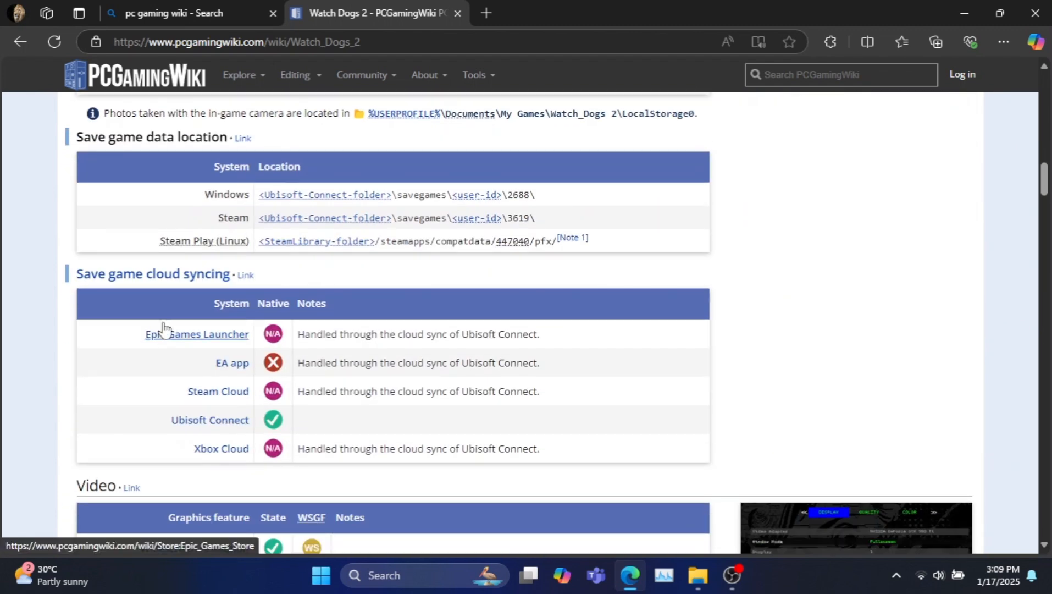
pyautogui.scroll(-3)
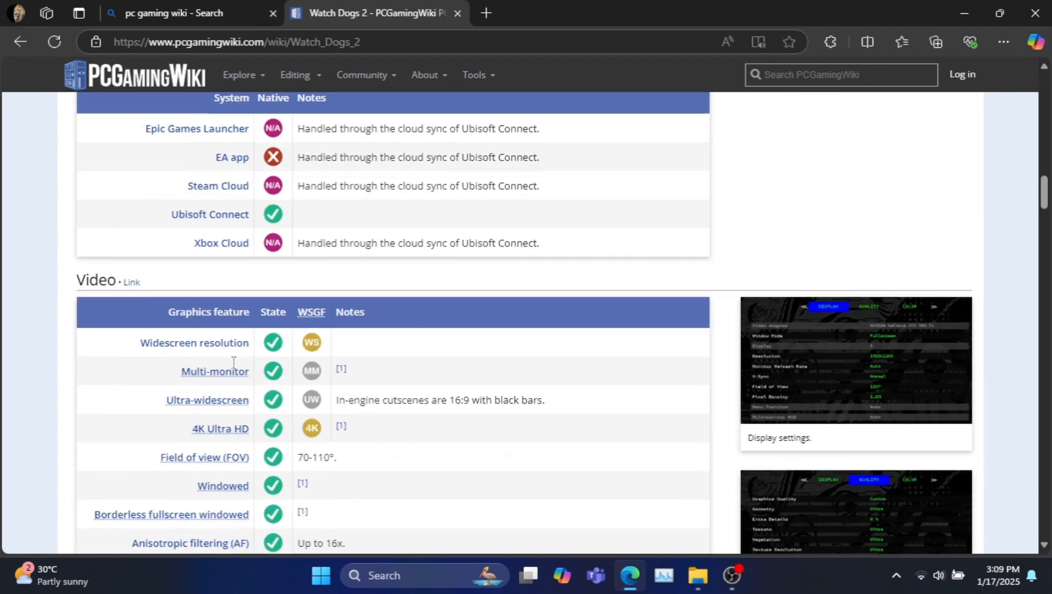
pyautogui.scroll(-3)
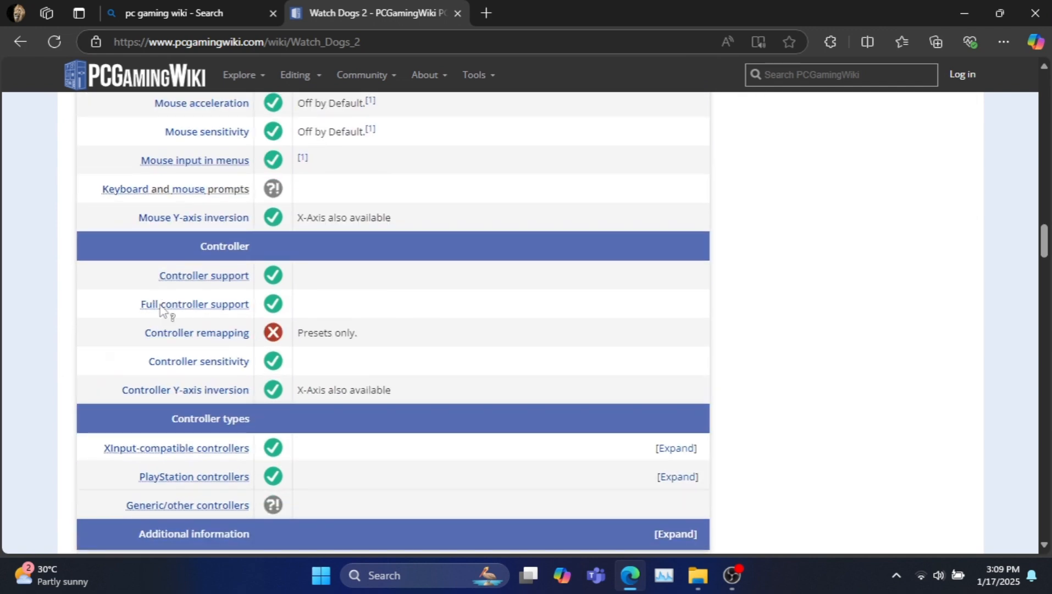
pyautogui.scroll(-3)
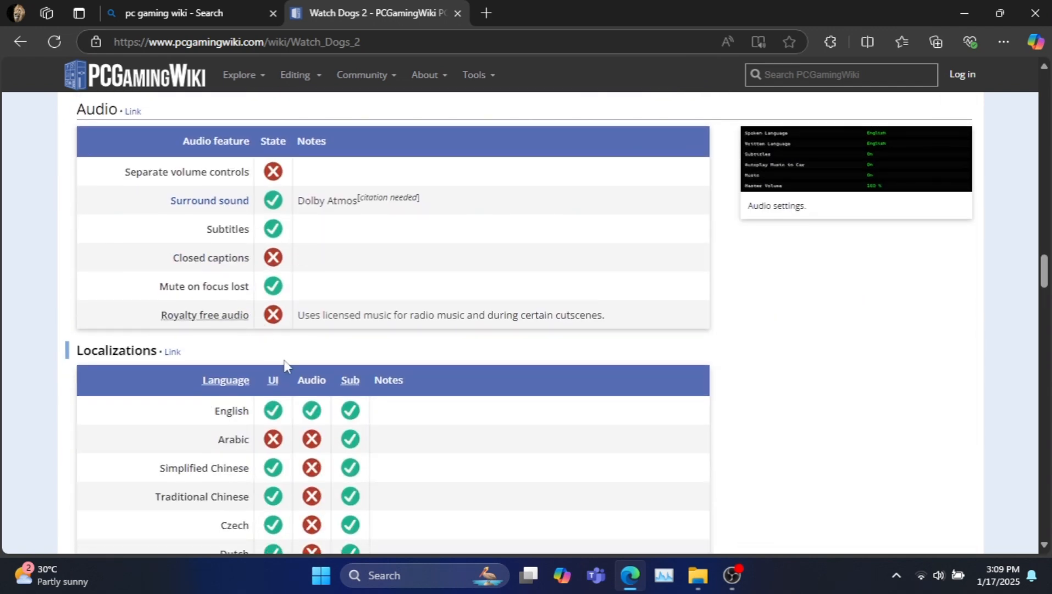
pyautogui.scroll(-3)
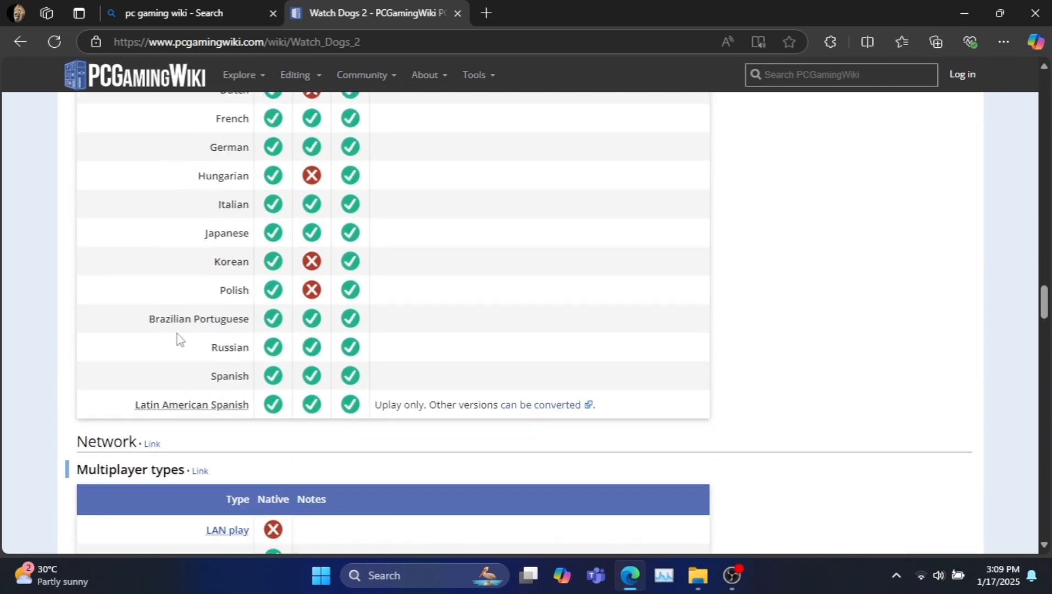
pyautogui.scroll(-3)
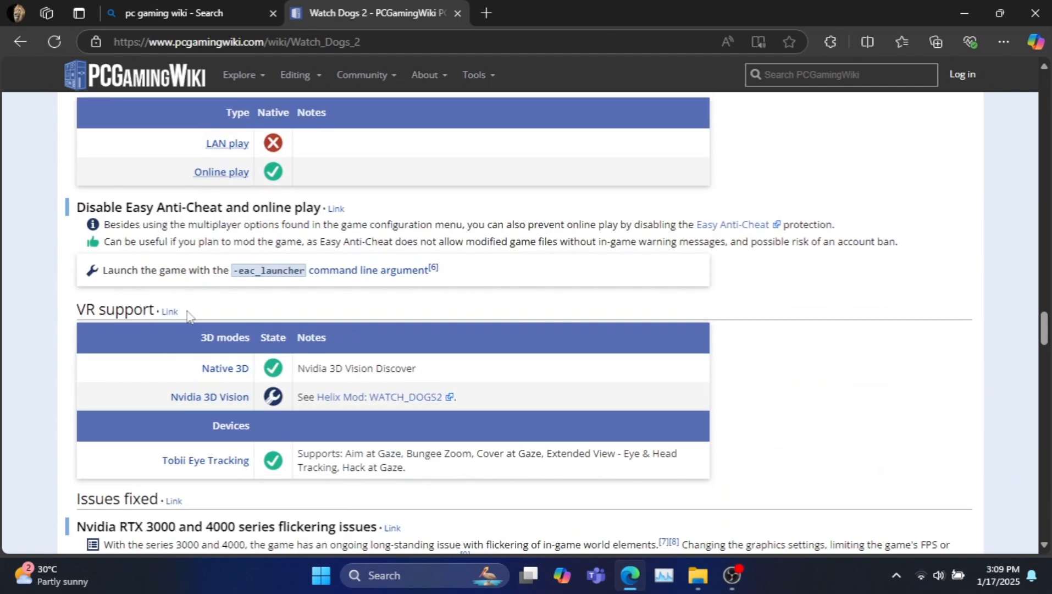
pyautogui.scroll(-3)
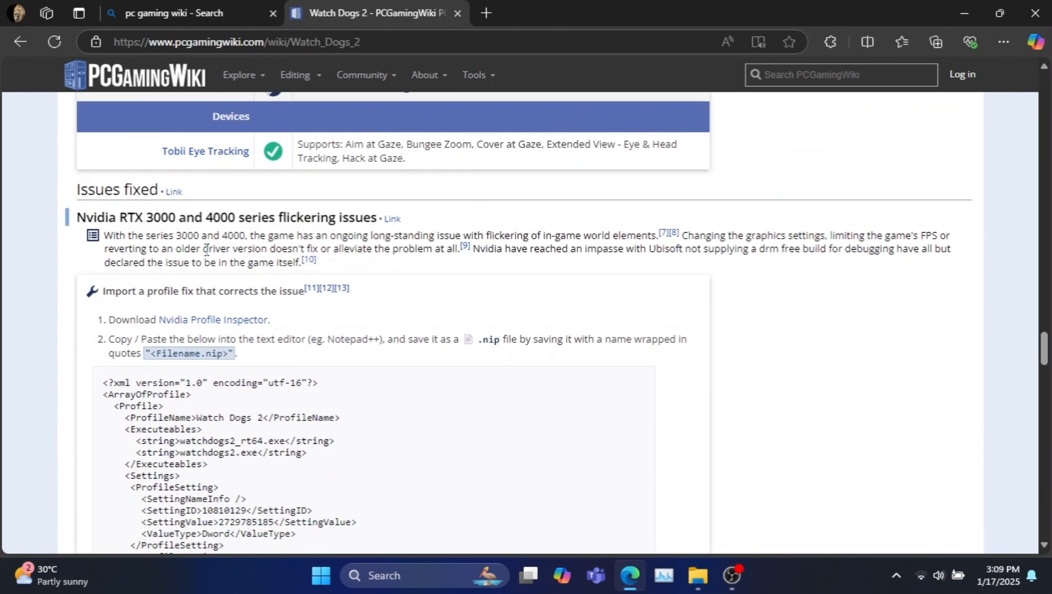
pyautogui.scroll(-3)
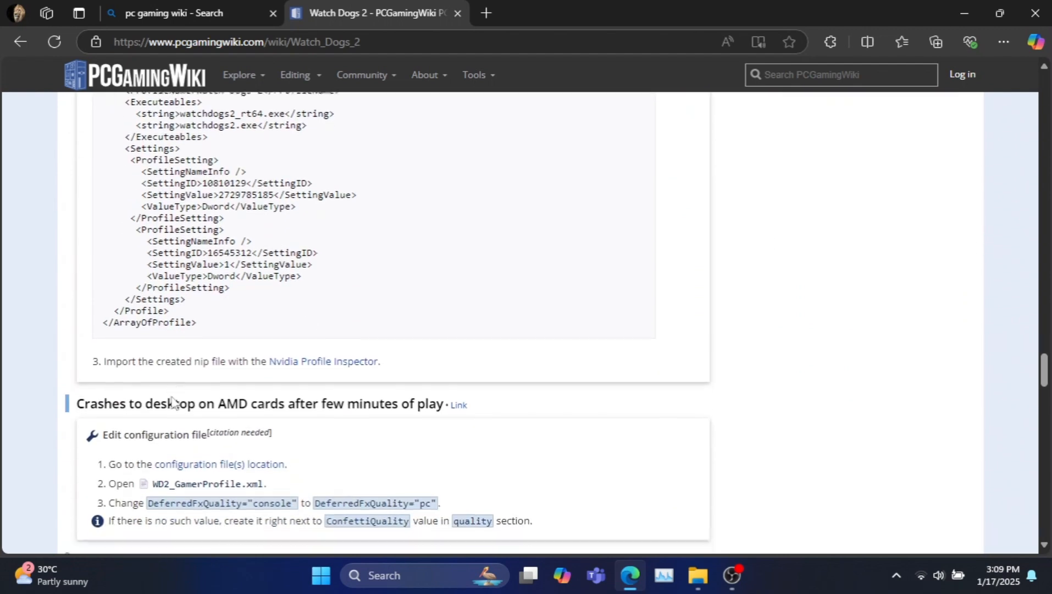
pyautogui.scroll(-3)
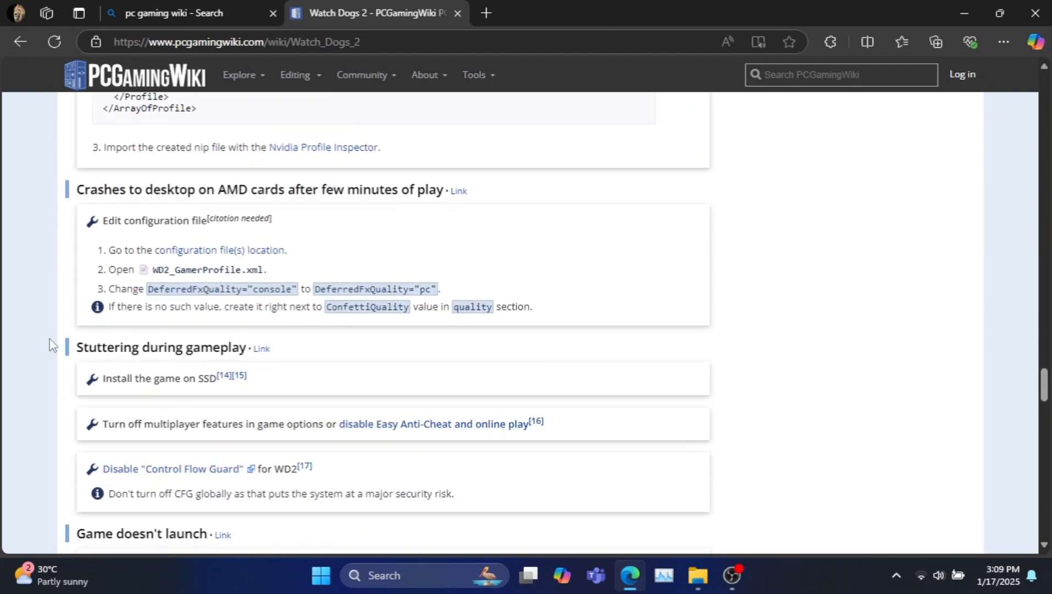
pyautogui.scroll(-3)
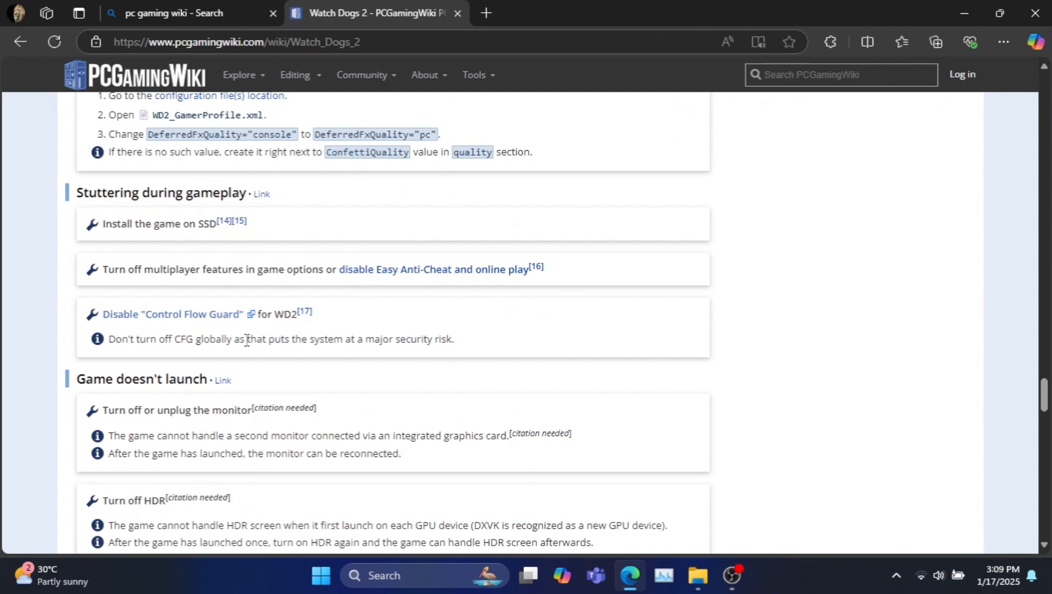
pyautogui.scroll(-3)
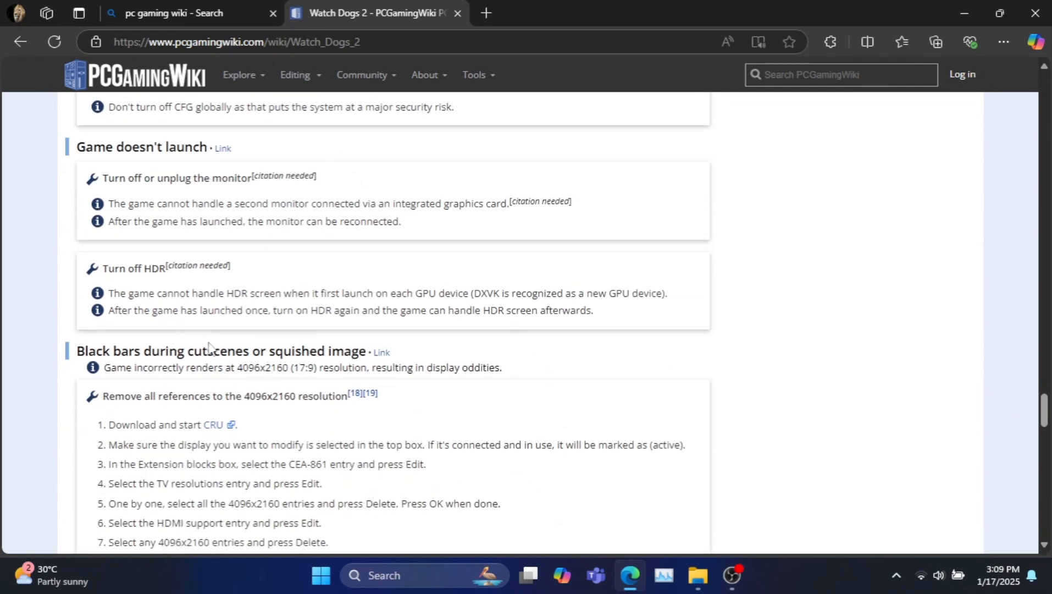
pyautogui.scroll(-3)
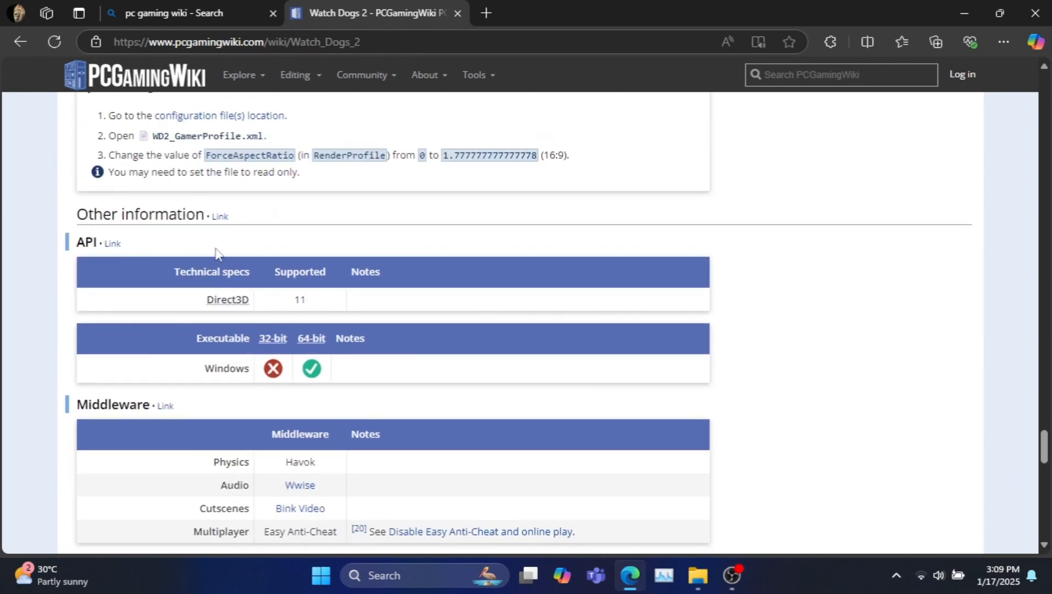
pyautogui.moveTo(218, 366)
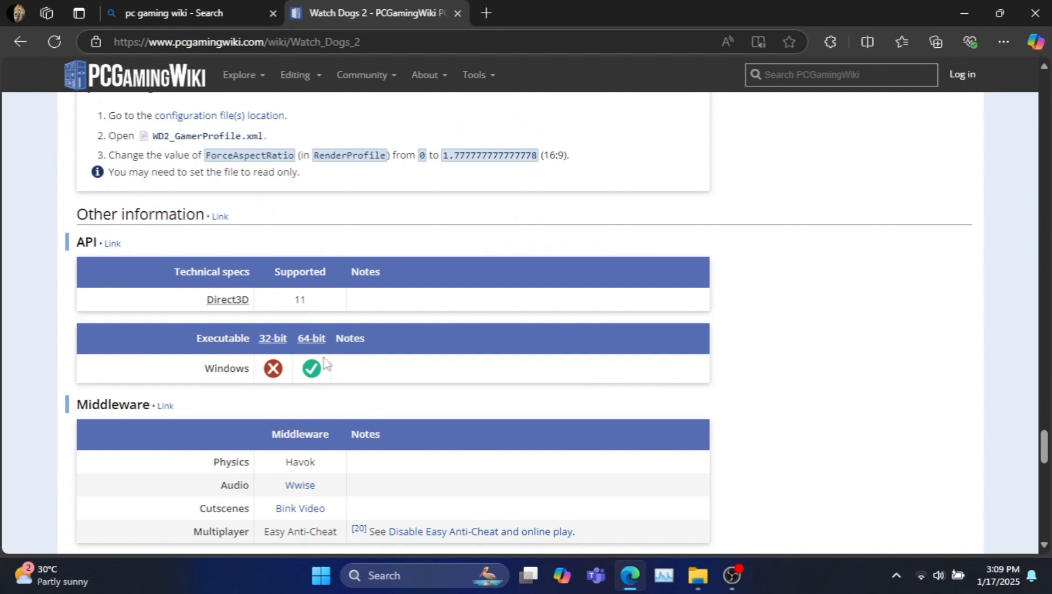
pyautogui.moveTo(696, 576)
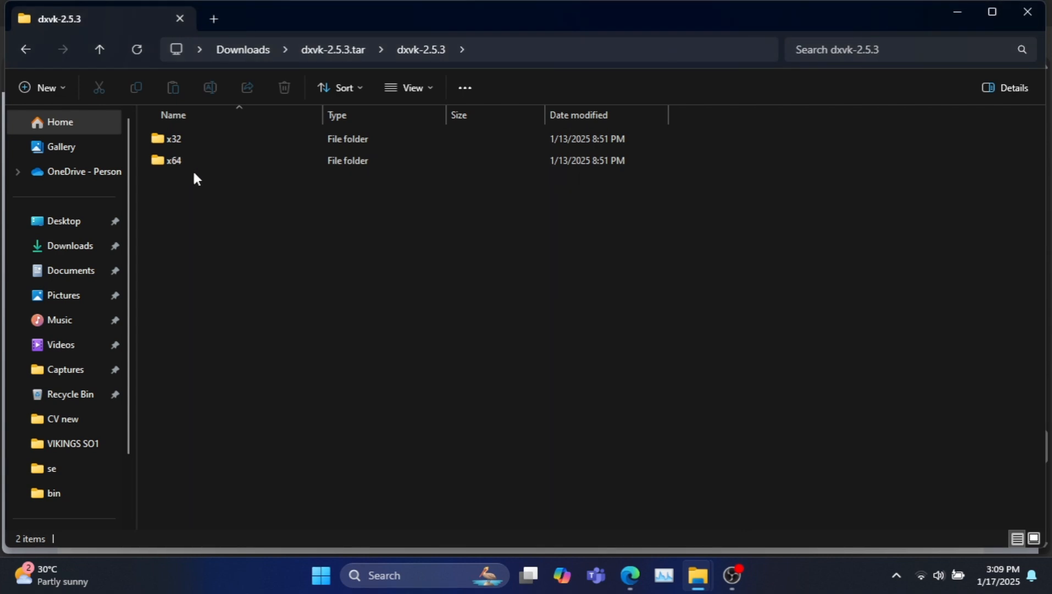
# Step: View the DLLs in DXVK's x64 folder, check the wiki page, and switch to the Watch Dogs 2 bin folder
pyautogui.doubleClick(173, 160)
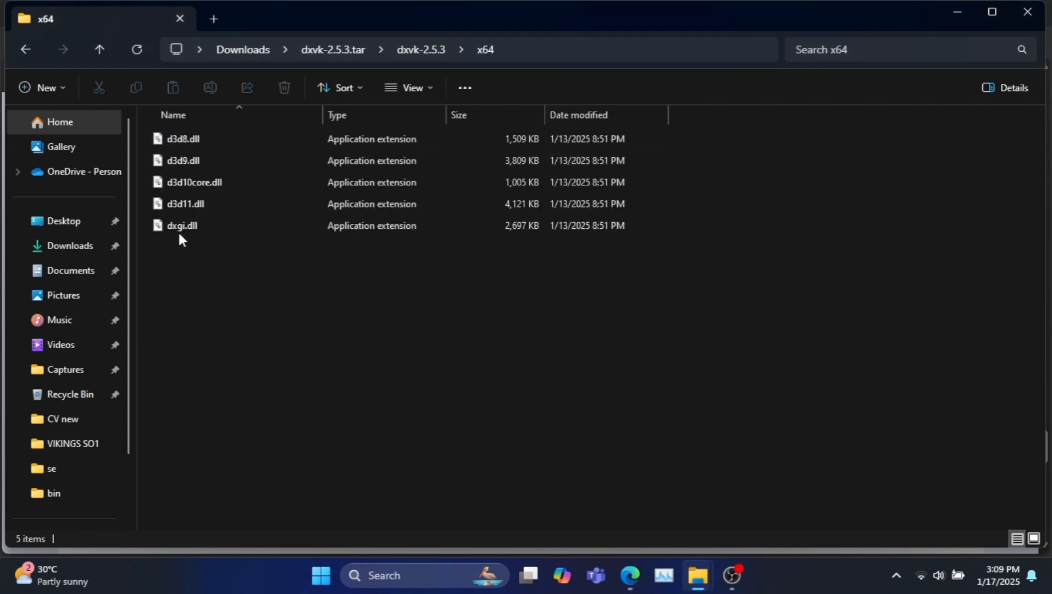
pyautogui.moveTo(680, 584)
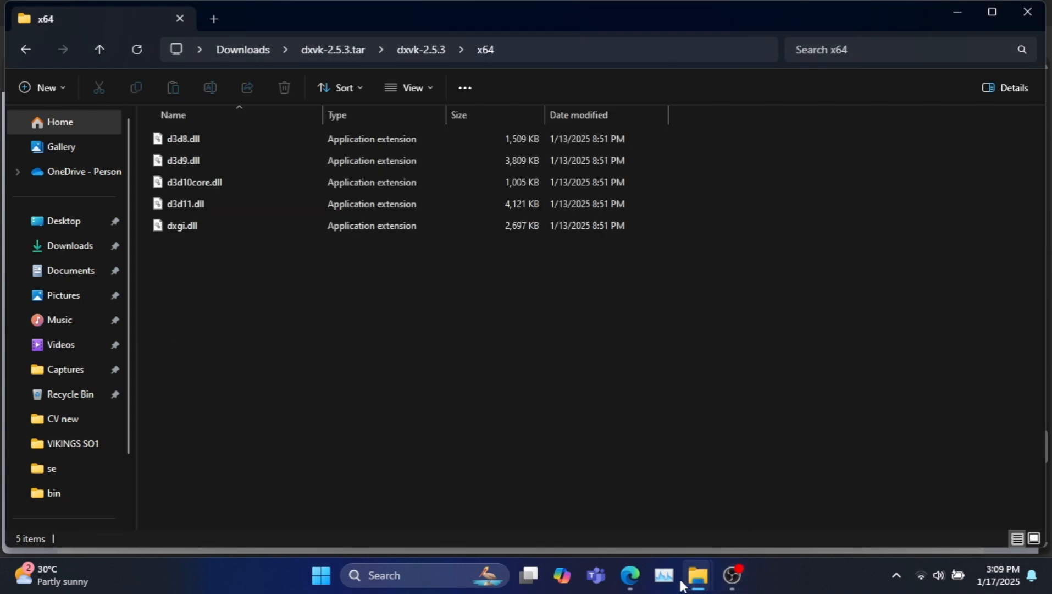
pyautogui.click(628, 575)
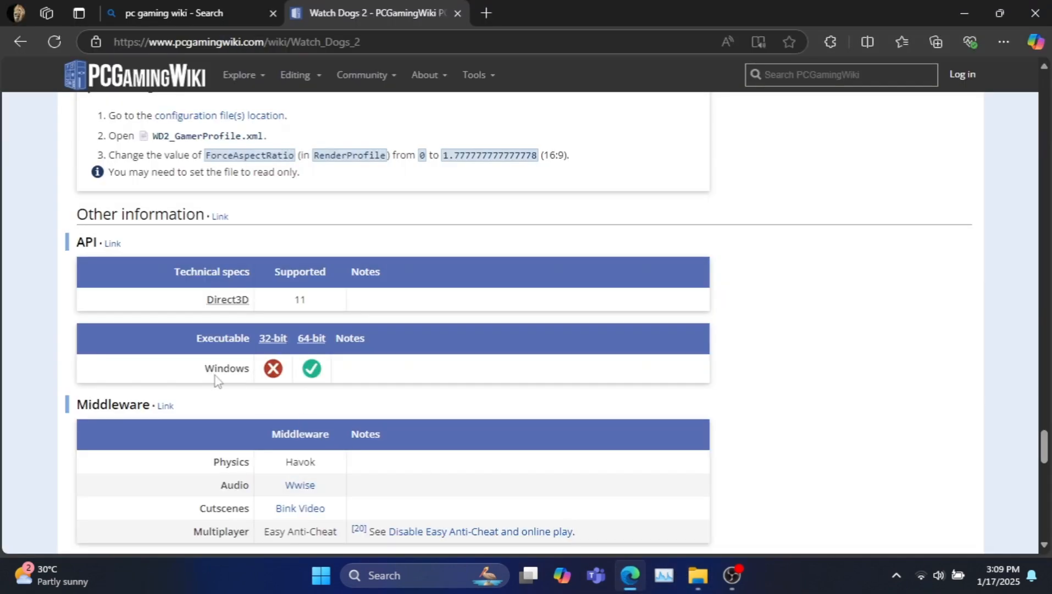
pyautogui.moveTo(302, 336)
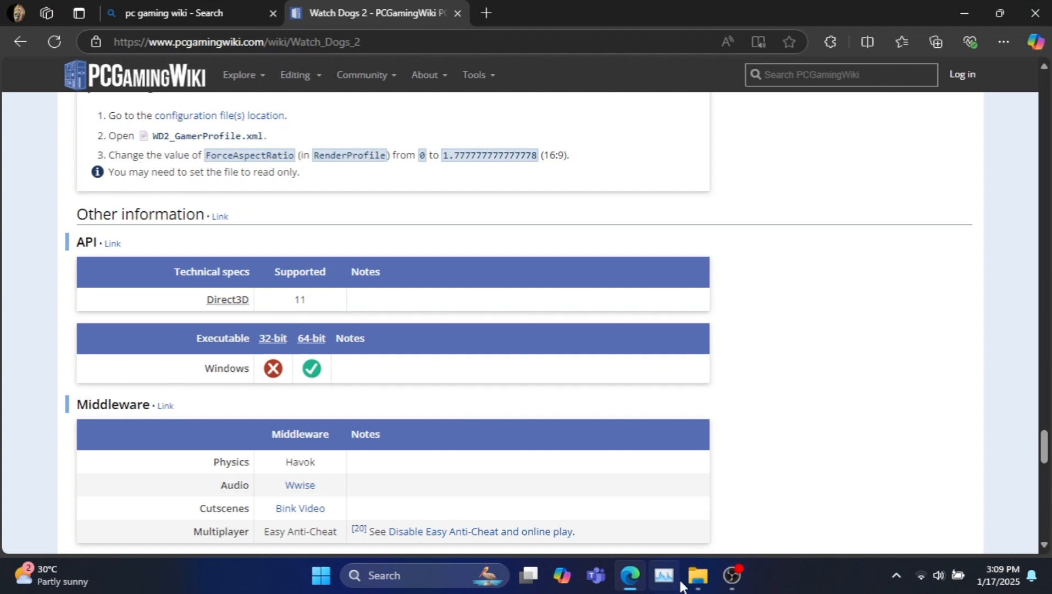
pyautogui.click(698, 576)
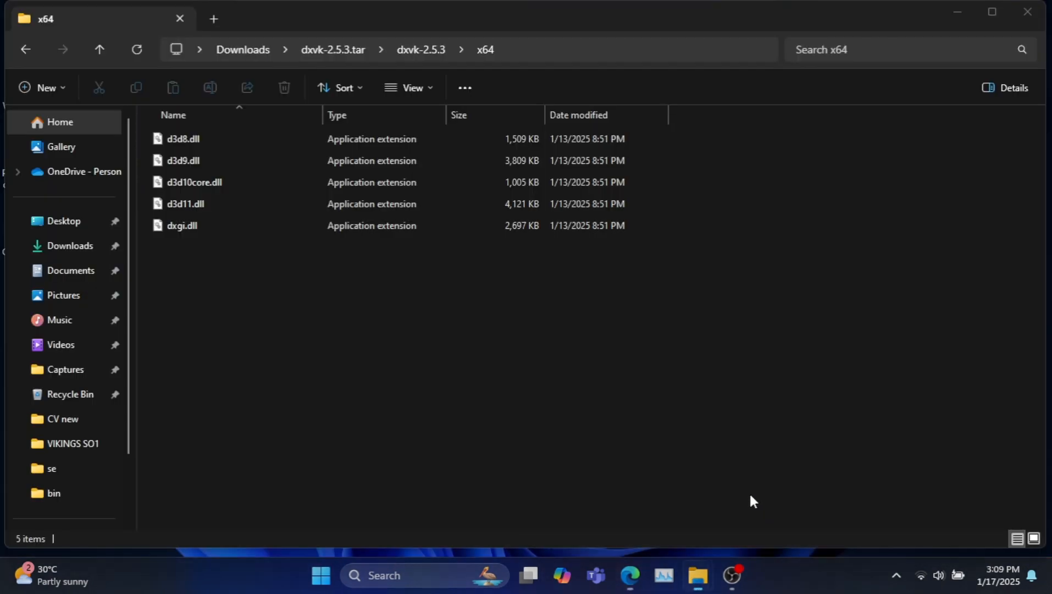
pyautogui.click(181, 225)
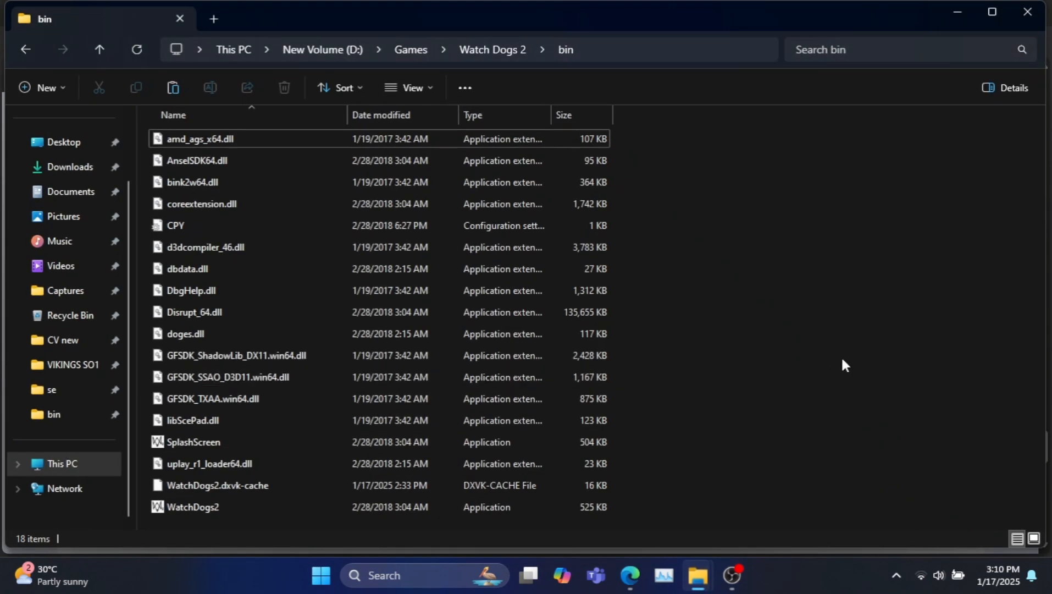
# Step: Paste the copied d3d11.dll and dxgi.dll into D:\Games\Watch Dogs 2\bin
pyautogui.rightClick(845, 366)
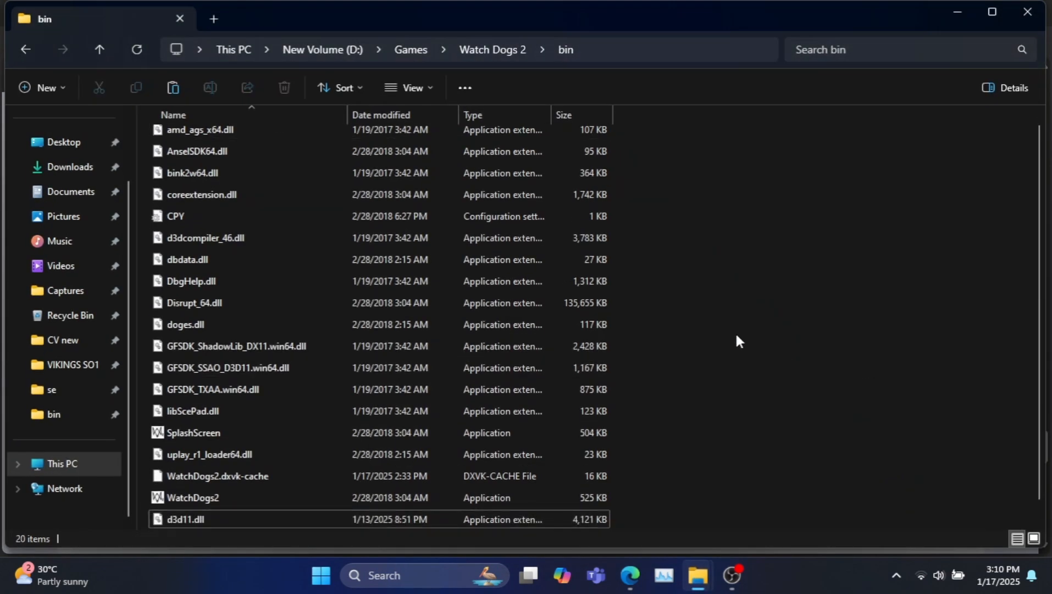
pyautogui.scroll(-3)
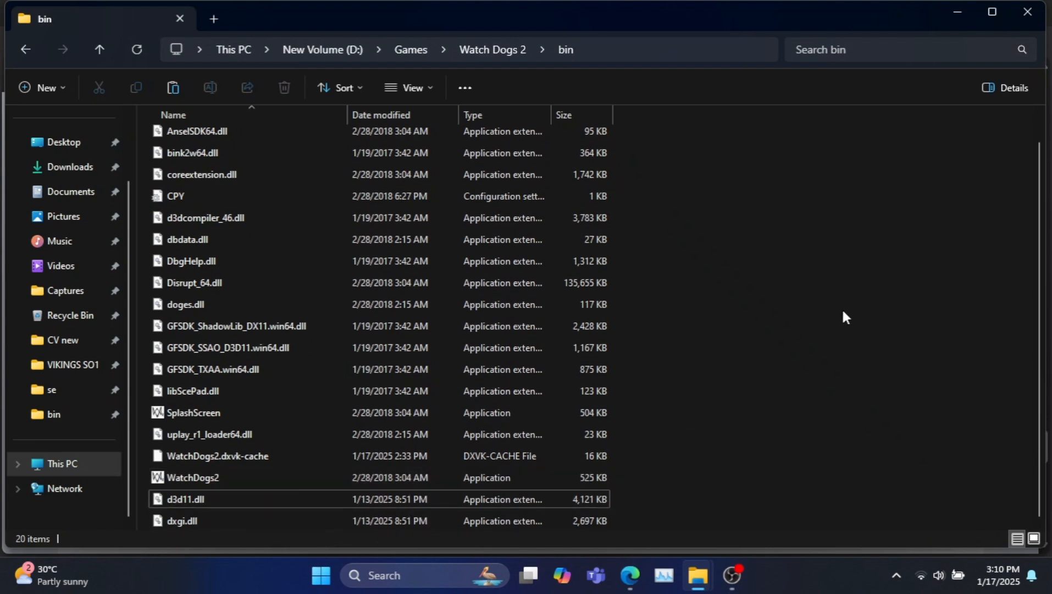
# Step: Create a new text document in the bin folder named dxvk.conf
pyautogui.rightClick(844, 316)
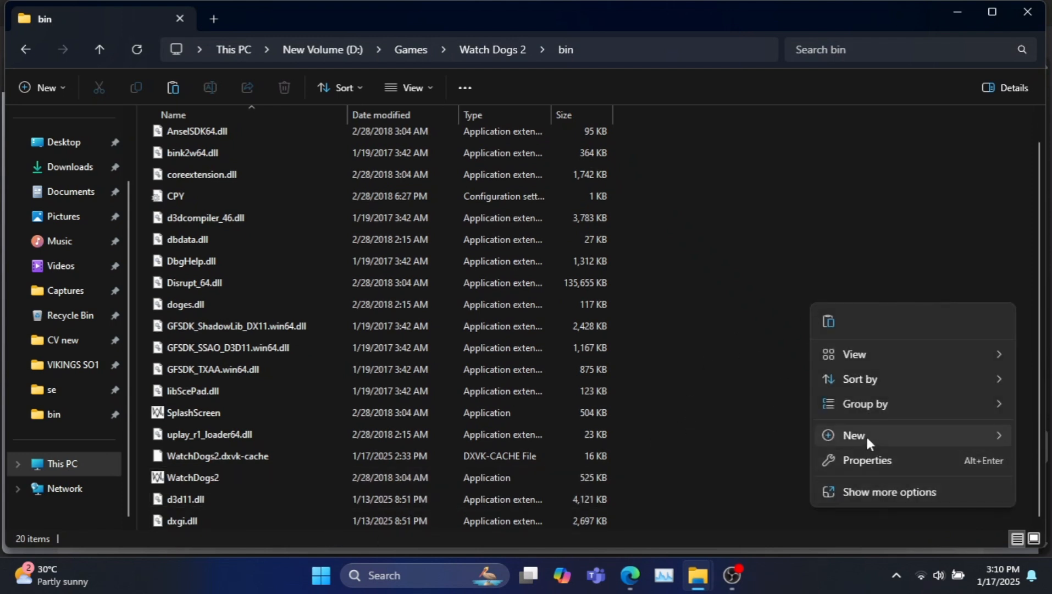
pyautogui.click(853, 434)
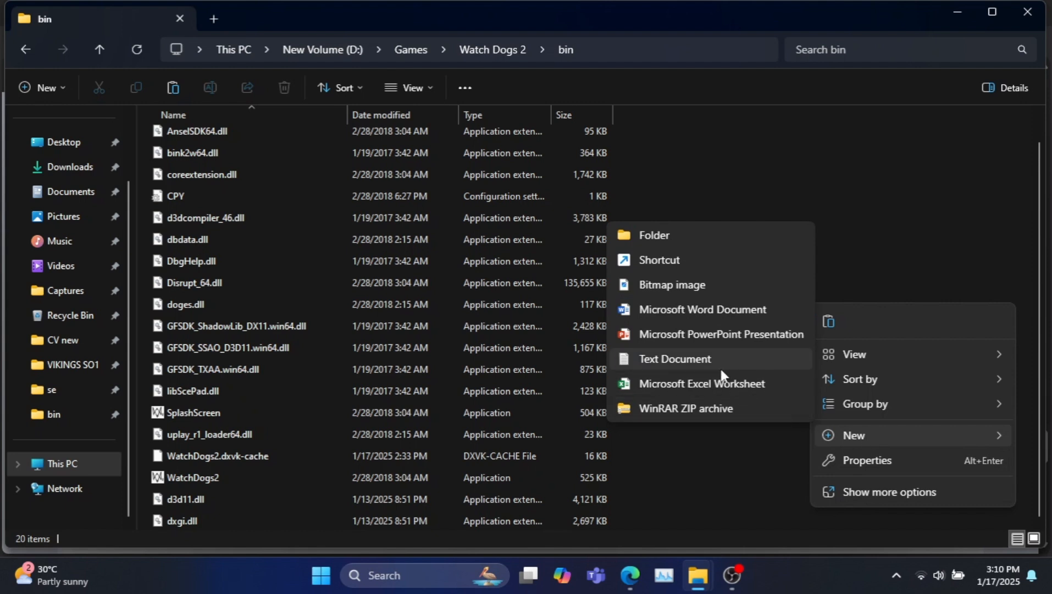
pyautogui.click(675, 358)
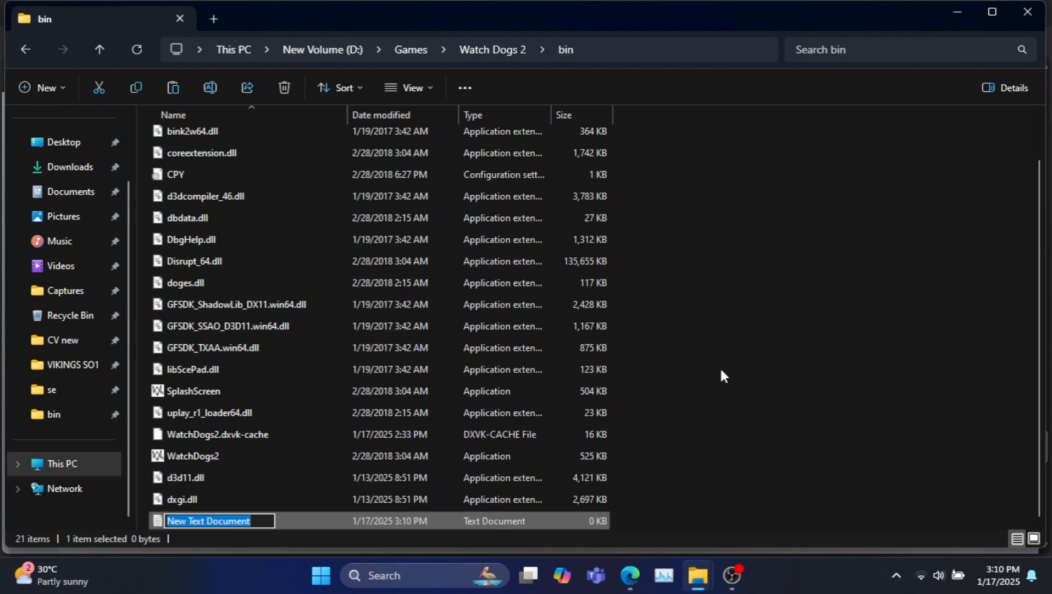
pyautogui.write('dxvk.')
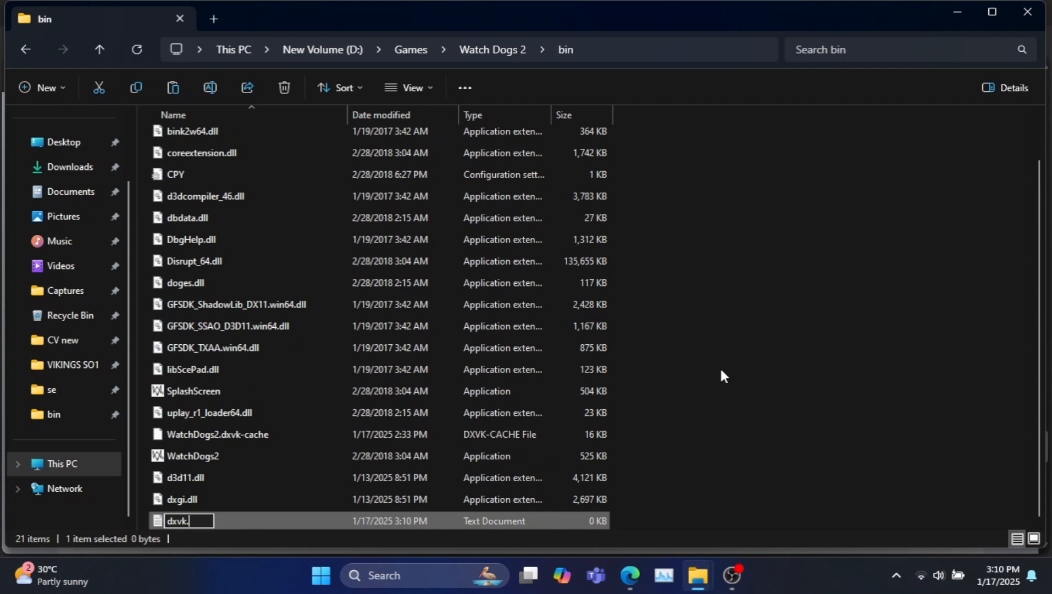
pyautogui.write('conf')
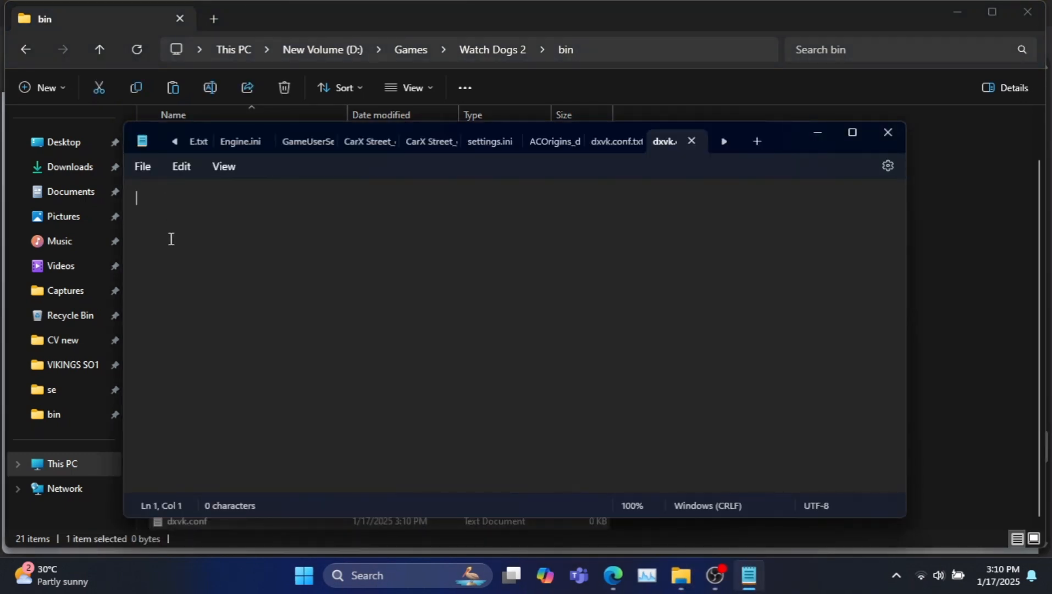
# Step: Write the line dxvk.enableAsync=True into dxvk.conf
pyautogui.write('dxv')
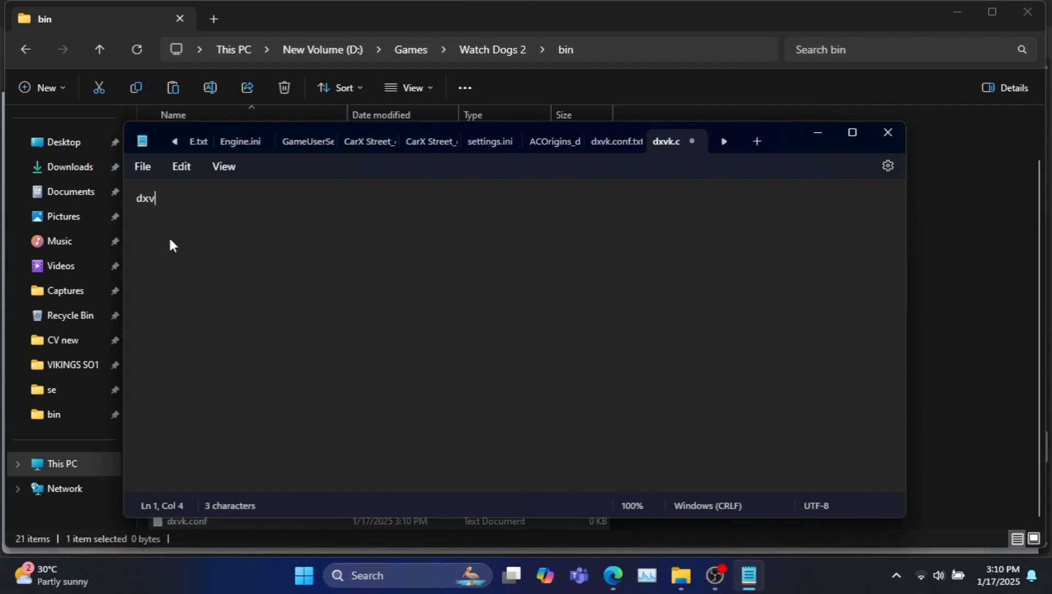
pyautogui.write('k.')
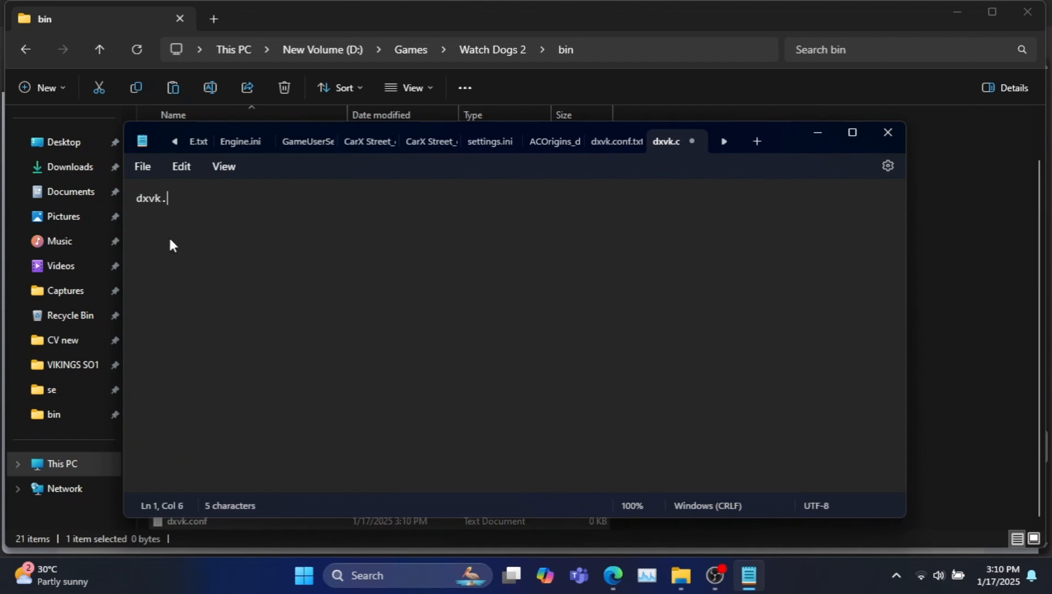
pyautogui.write('enable')
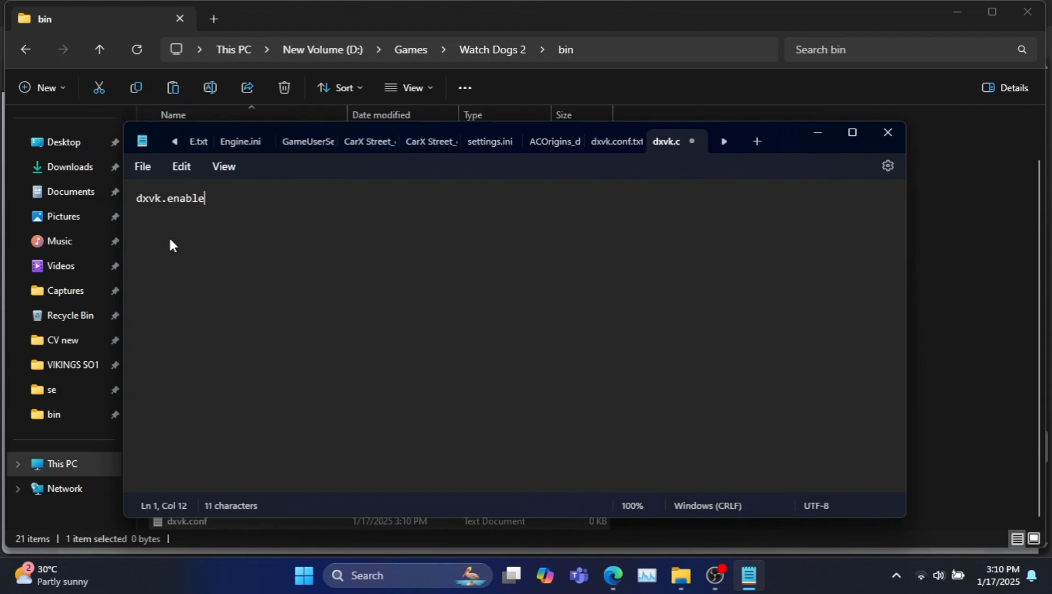
pyautogui.write('A')
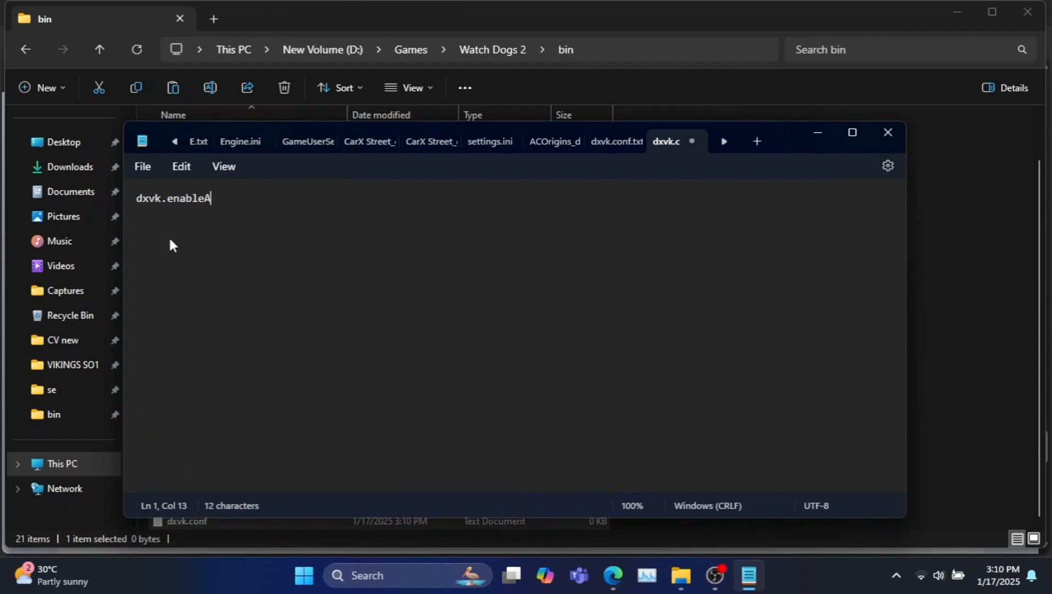
pyautogui.write('sync')
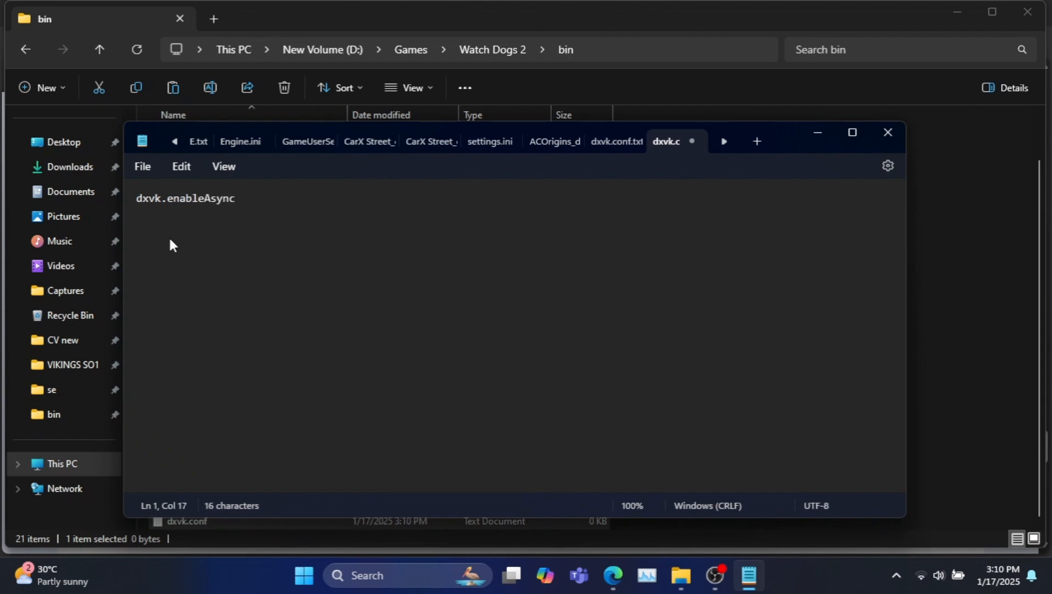
pyautogui.write('=')
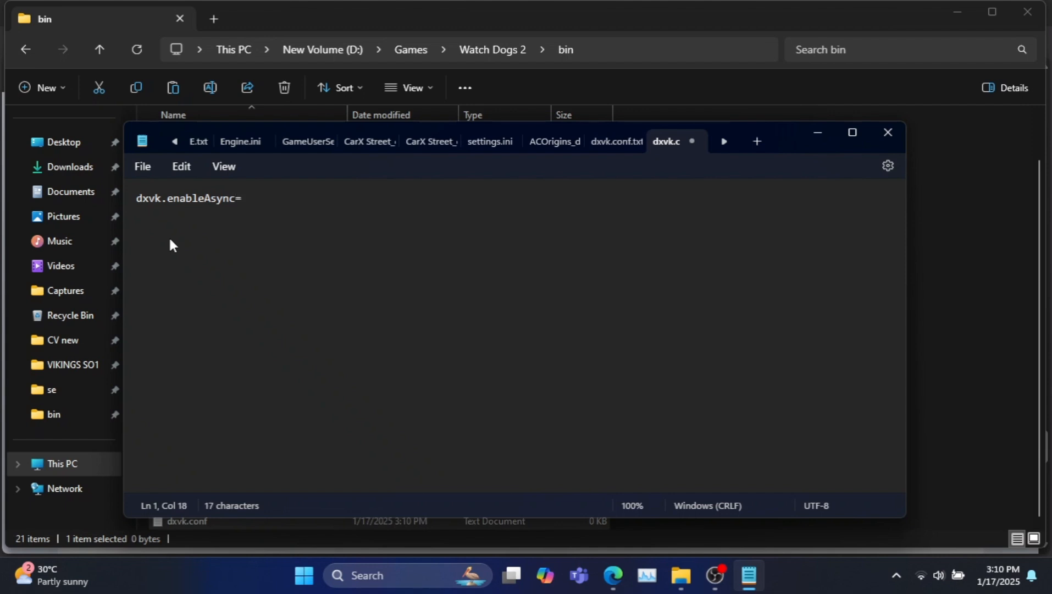
pyautogui.write('True')
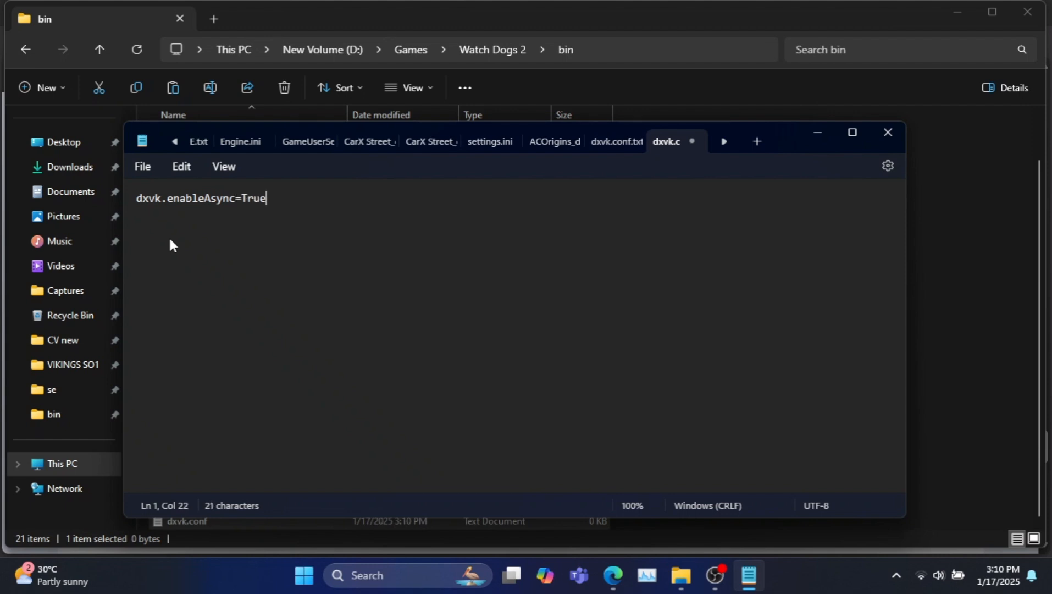
pyautogui.press('enter')
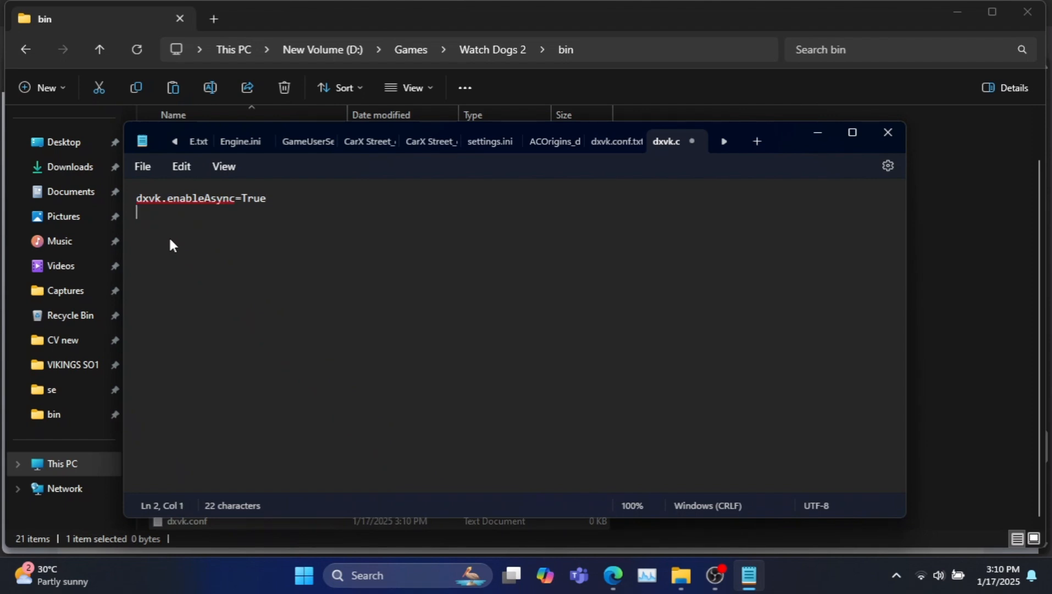
# Step: Add dxvk.enableMemoryDefrag=True as a second line, then save and close the file
pyautogui.write('dxv')
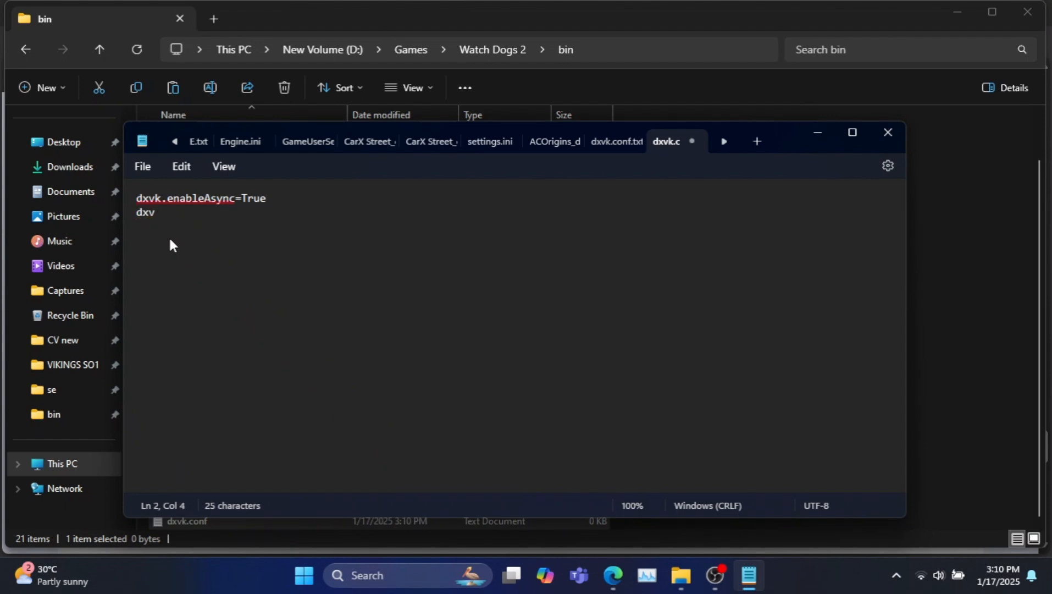
pyautogui.write('k.e')
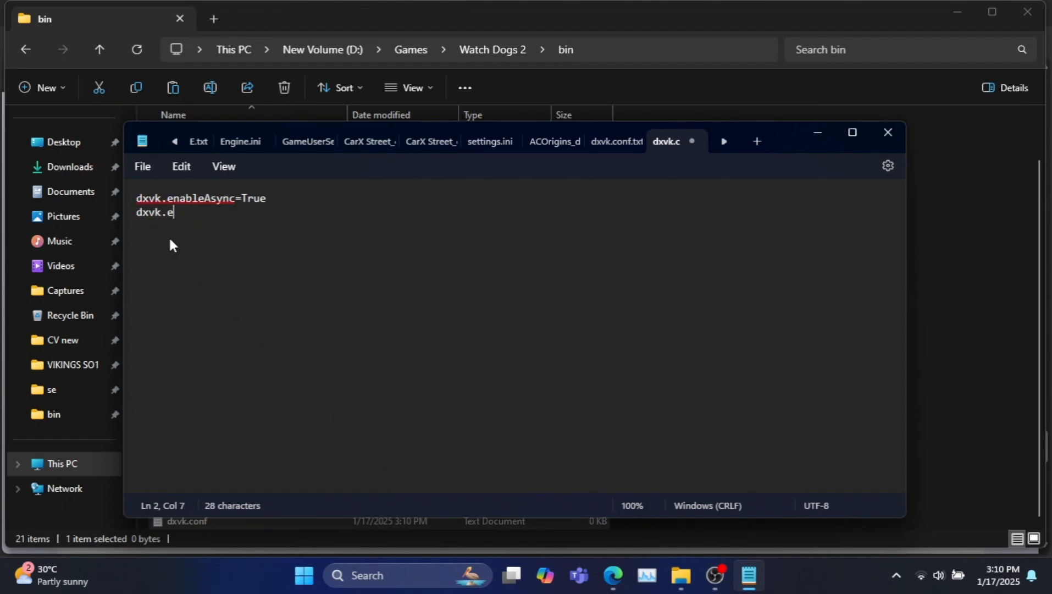
pyautogui.write('nable')
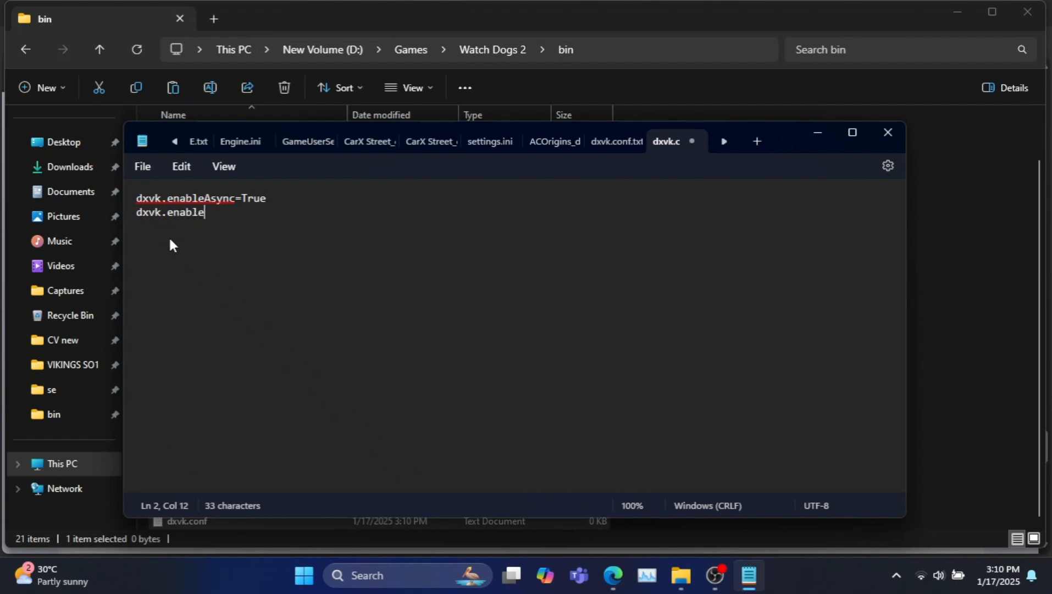
pyautogui.write('M')
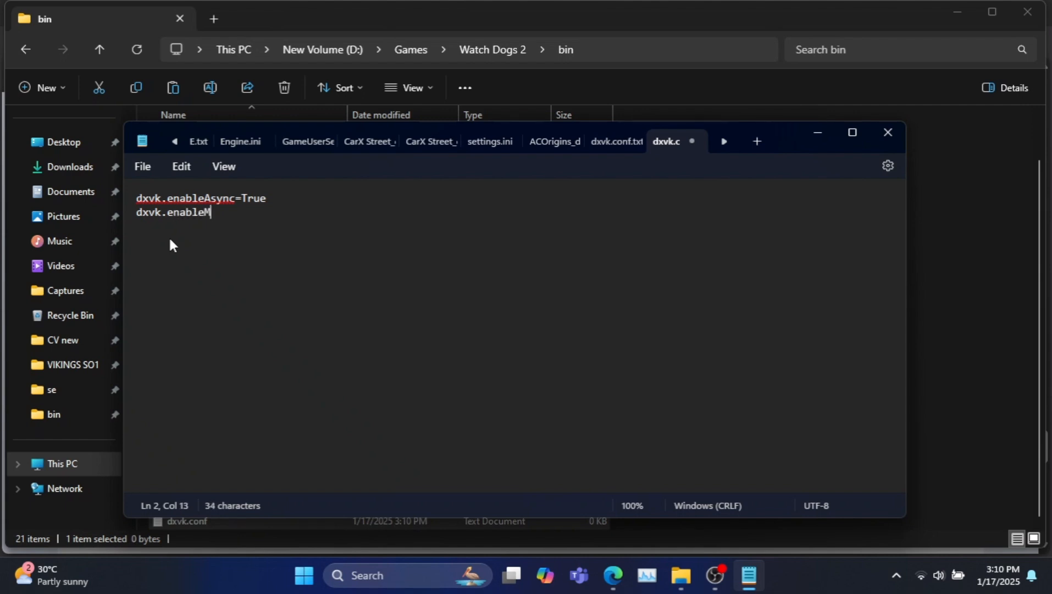
pyautogui.write('emo')
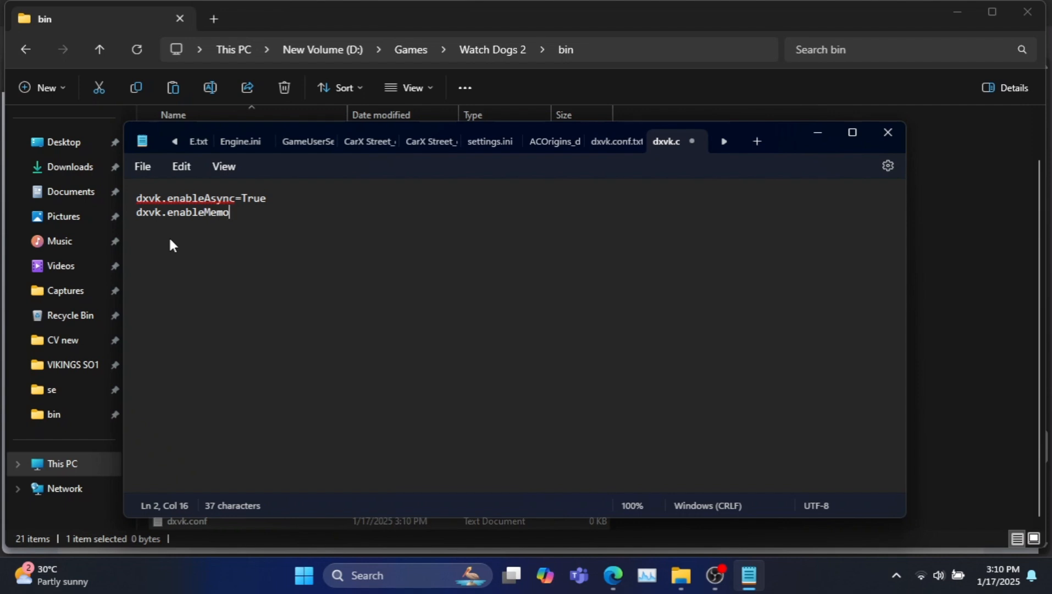
pyautogui.write('ry')
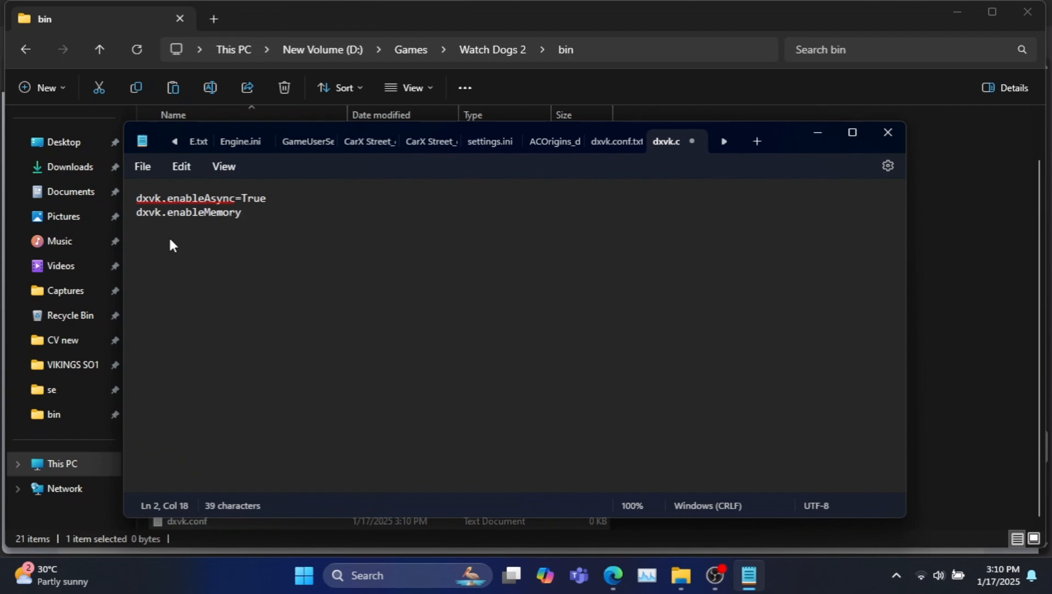
pyautogui.write('Defrag')
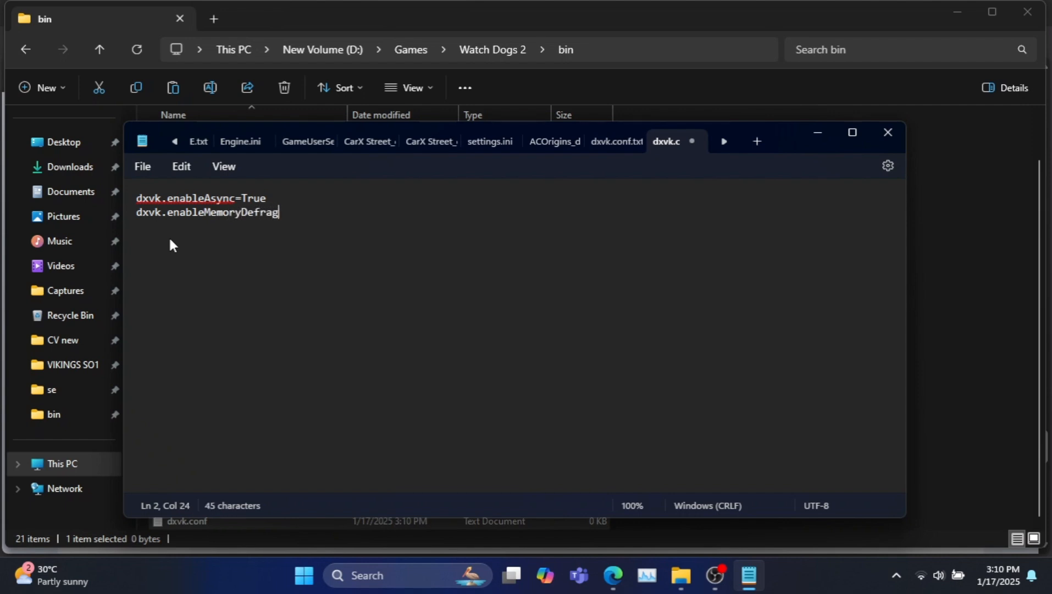
pyautogui.write('=')
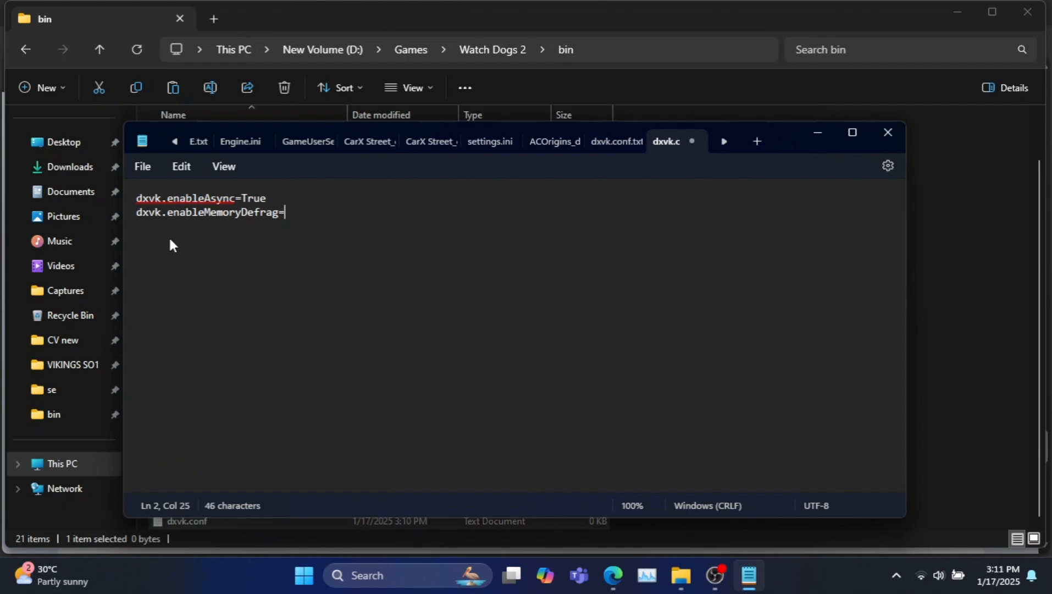
pyautogui.write('Tr')
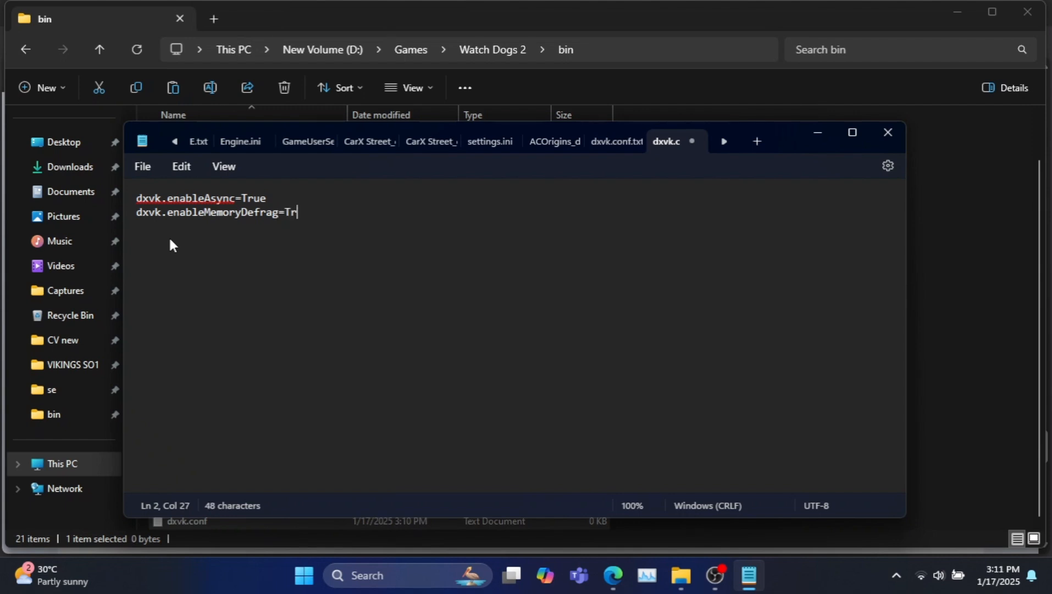
pyautogui.click(142, 166)
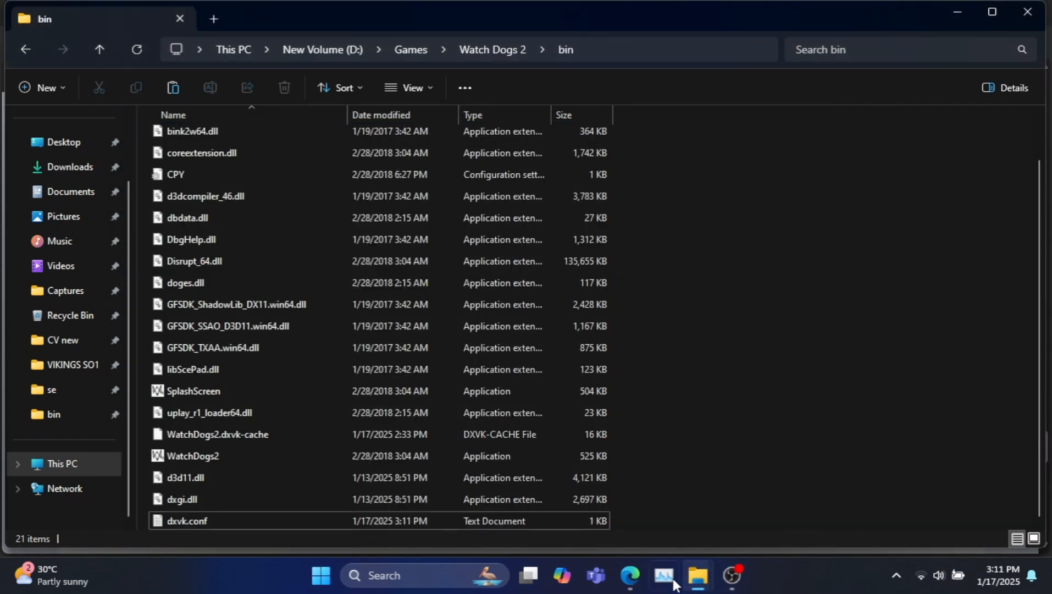
# Step: Launch WatchDogs2.exe from the bin folder and confirm the overlay reads Vulkan
pyautogui.click(192, 455)
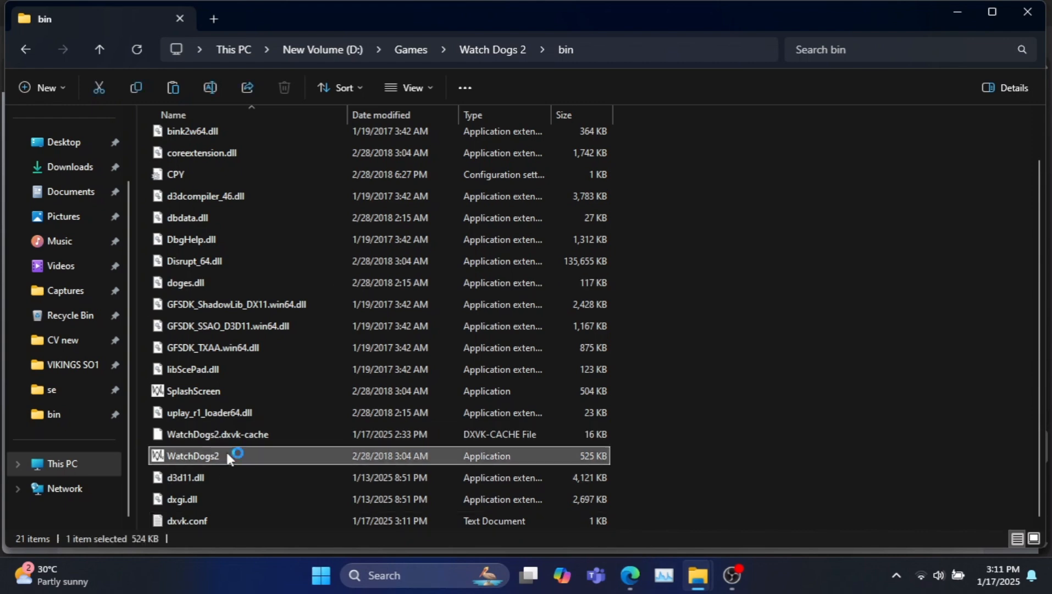
pyautogui.doubleClick(193, 455)
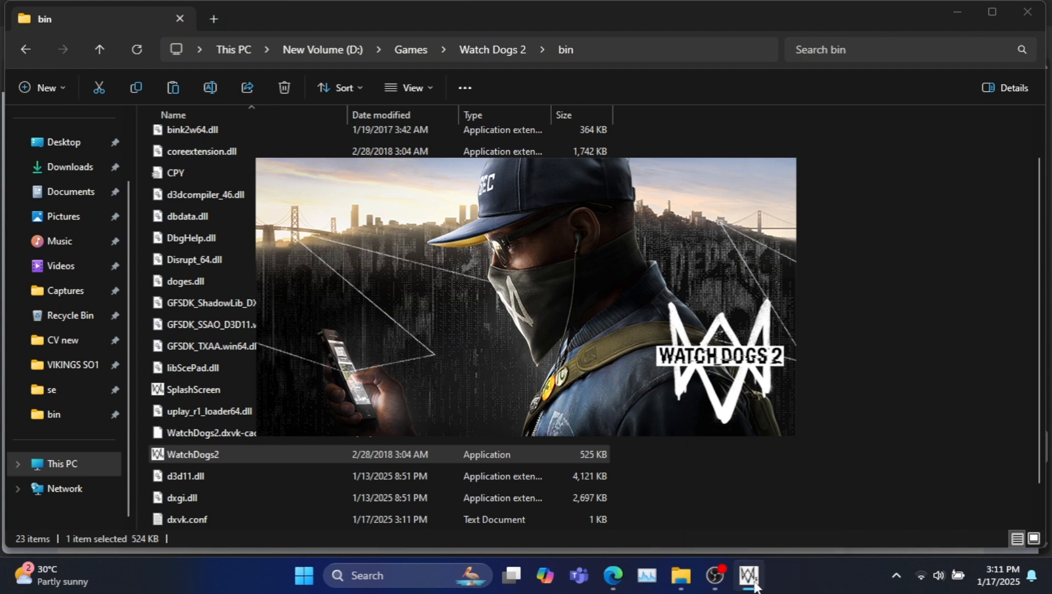
pyautogui.doubleClick(194, 454)
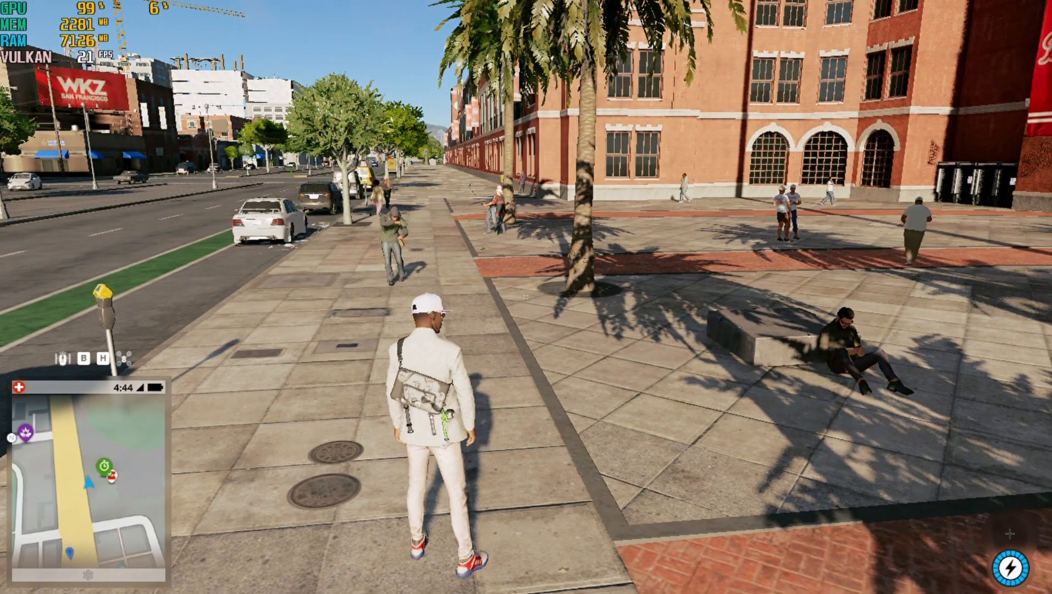